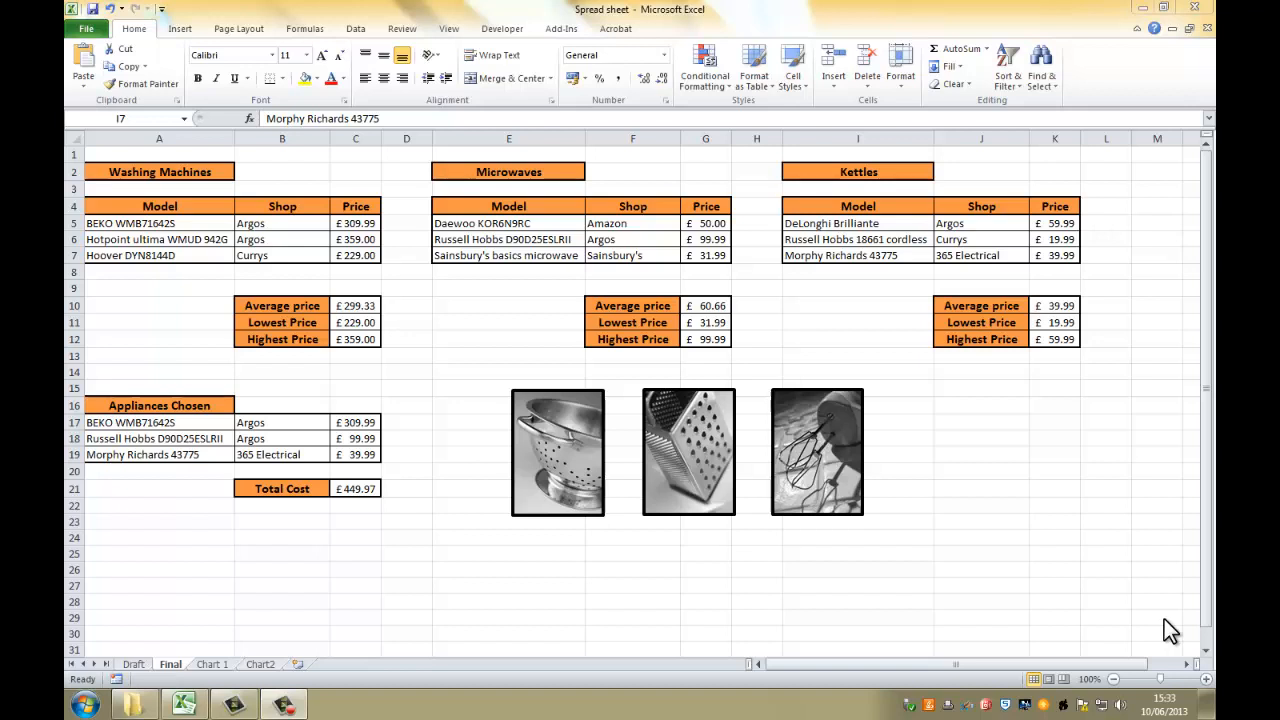
{"action": "mouse_move", "coordinate": [1040, 616]}
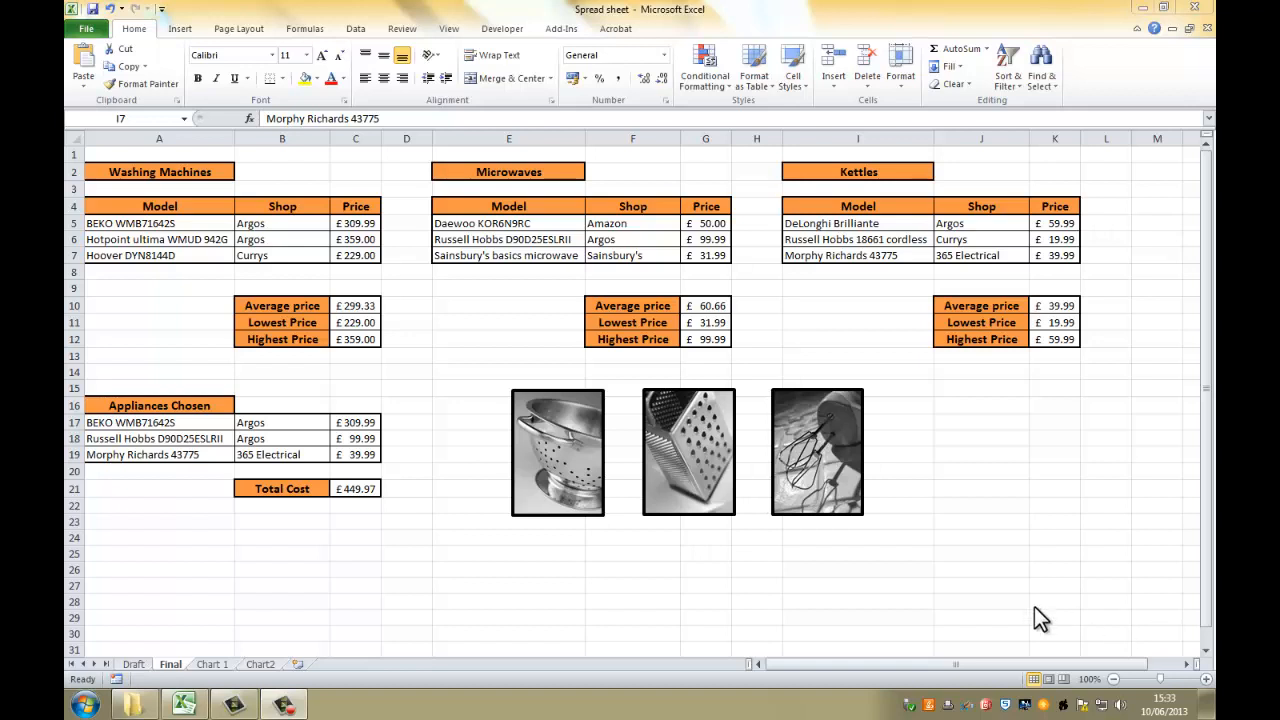
{"action": "mouse_move", "coordinate": [900, 608]}
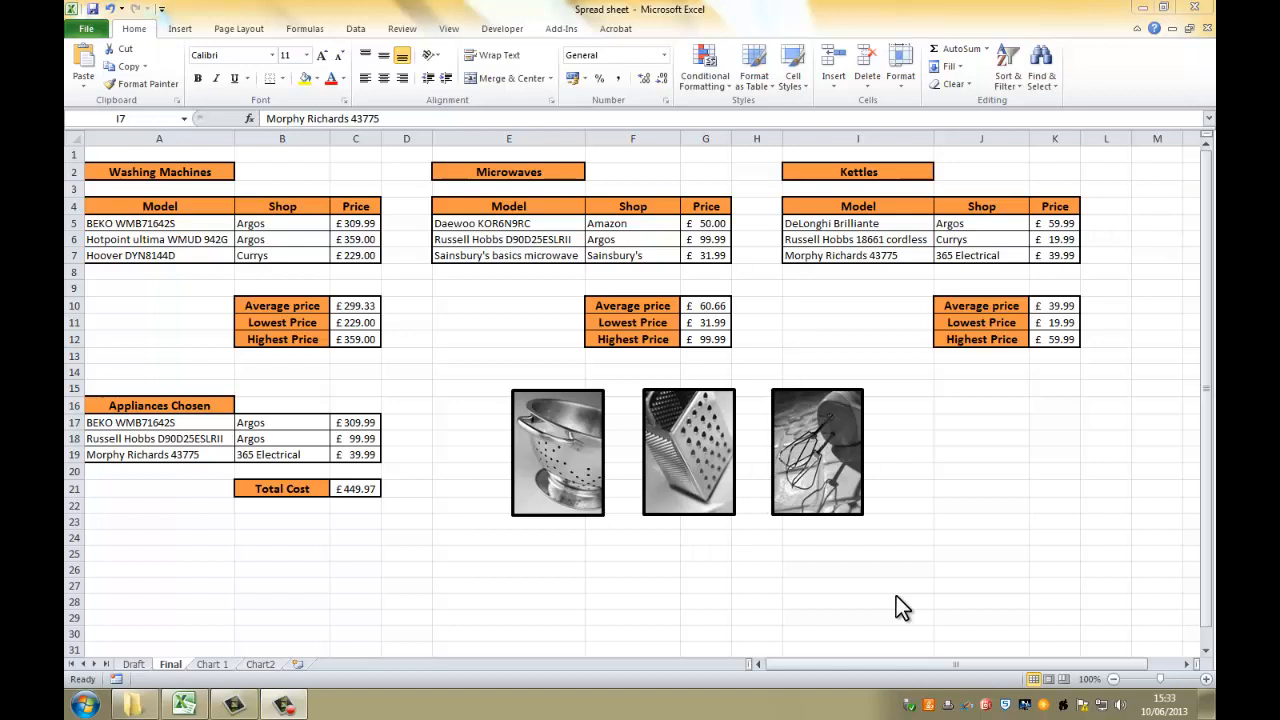
{"action": "mouse_move", "coordinate": [928, 596]}
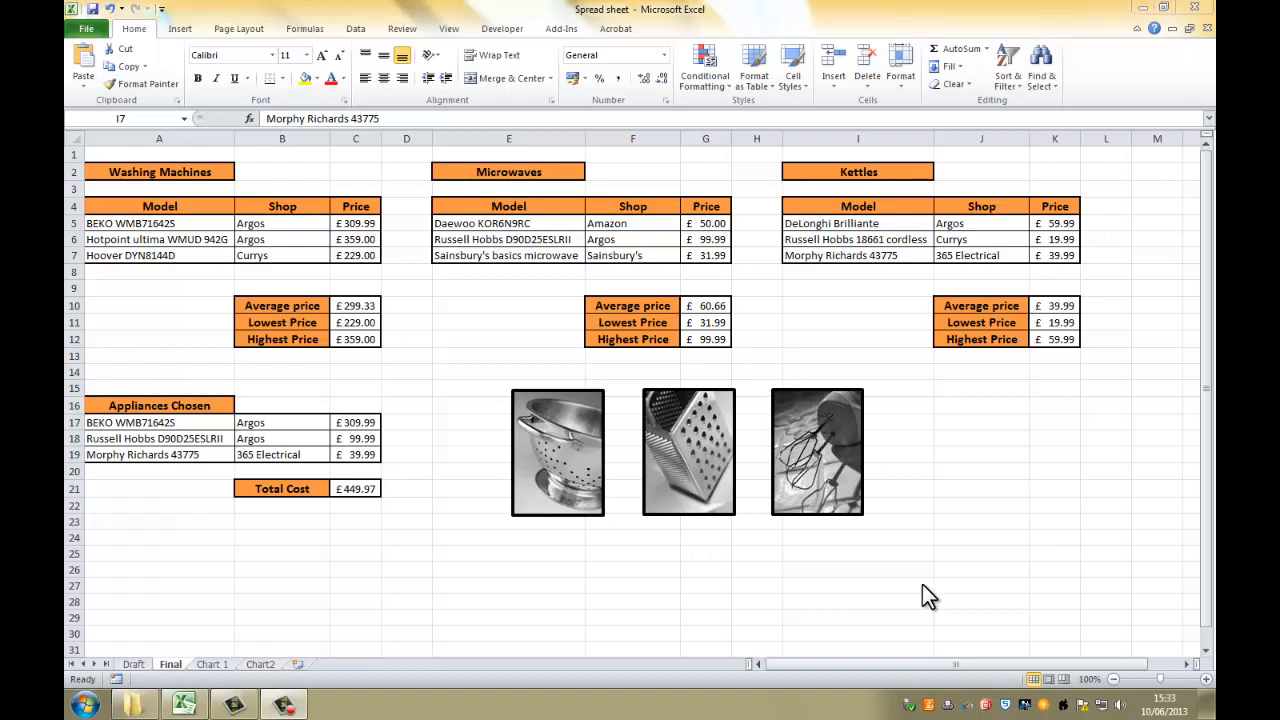
{"action": "mouse_move", "coordinate": [904, 608]}
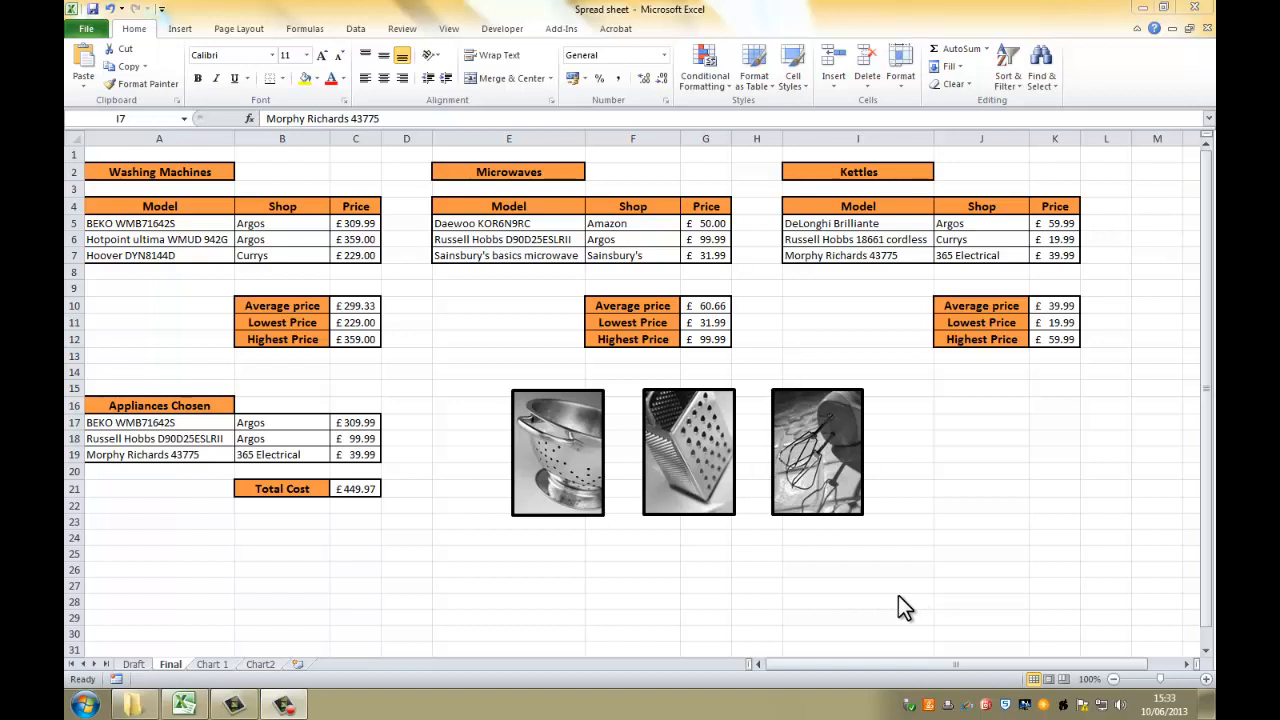
{"action": "mouse_move", "coordinate": [914, 600]}
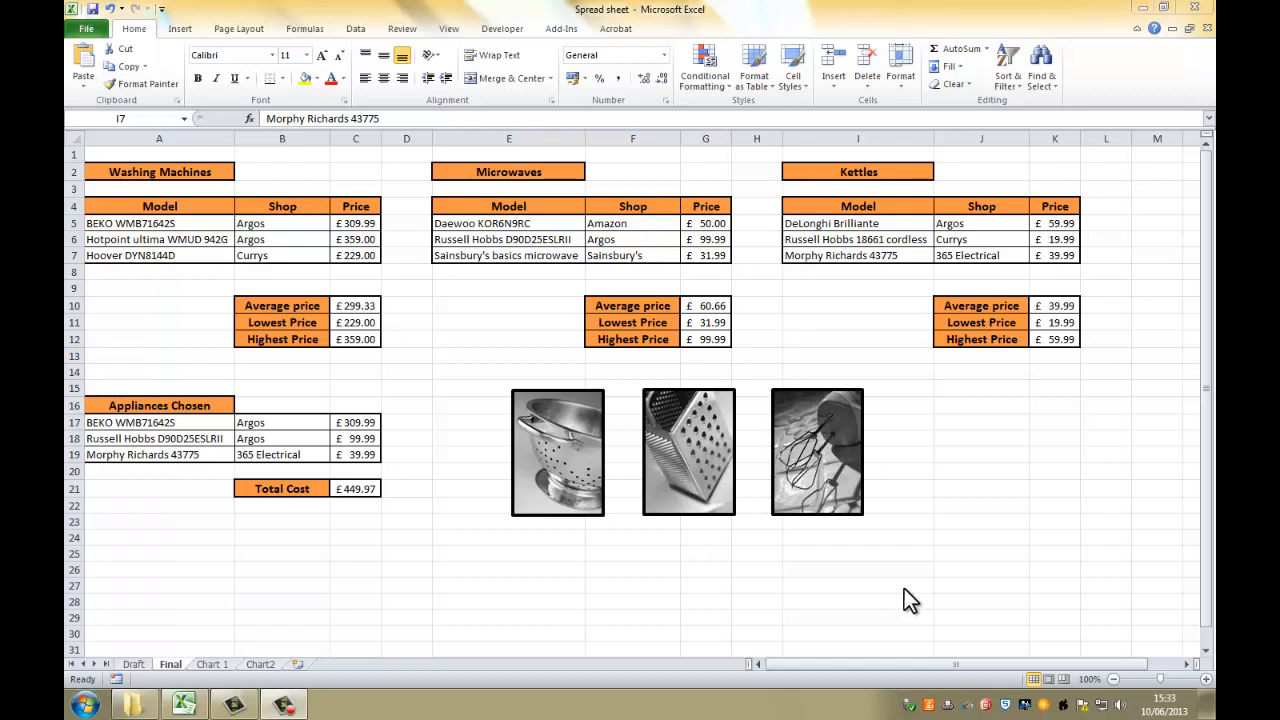
Launch Microsoft Publisher 2010 from the Start menu and begin a blank publication.
{"action": "left_click", "coordinate": [84, 704]}
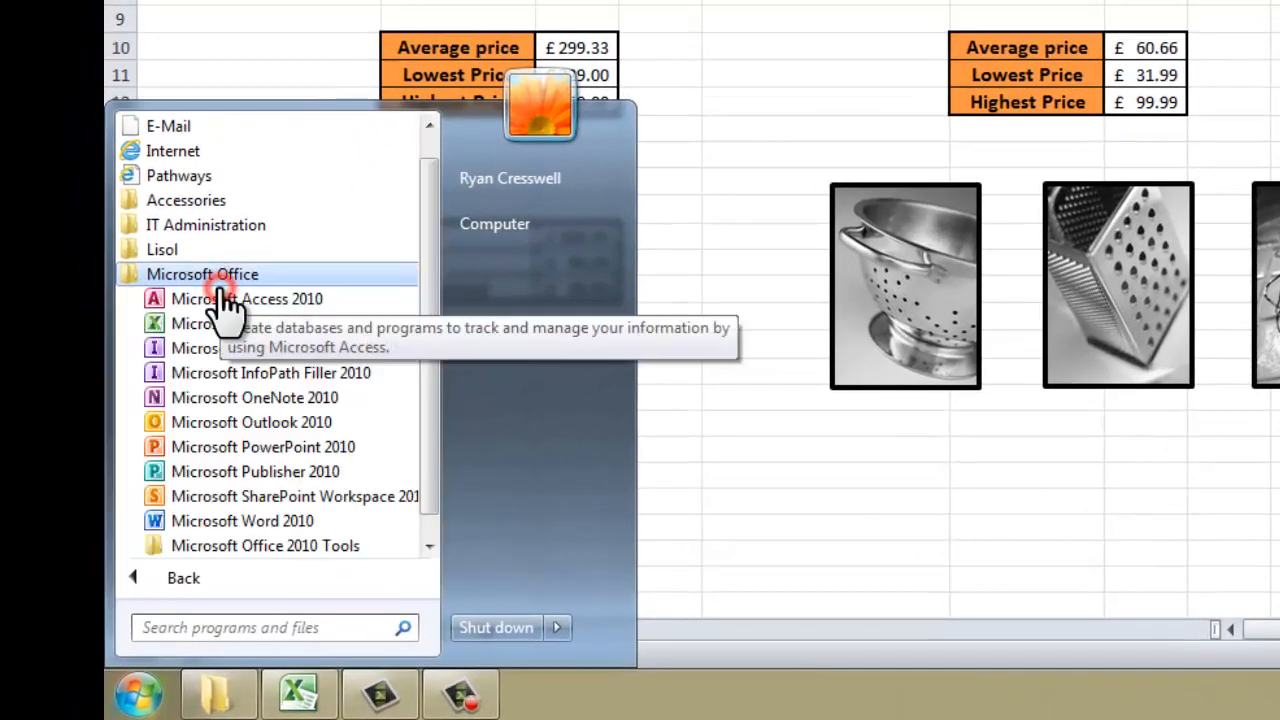
{"action": "left_click", "coordinate": [254, 472]}
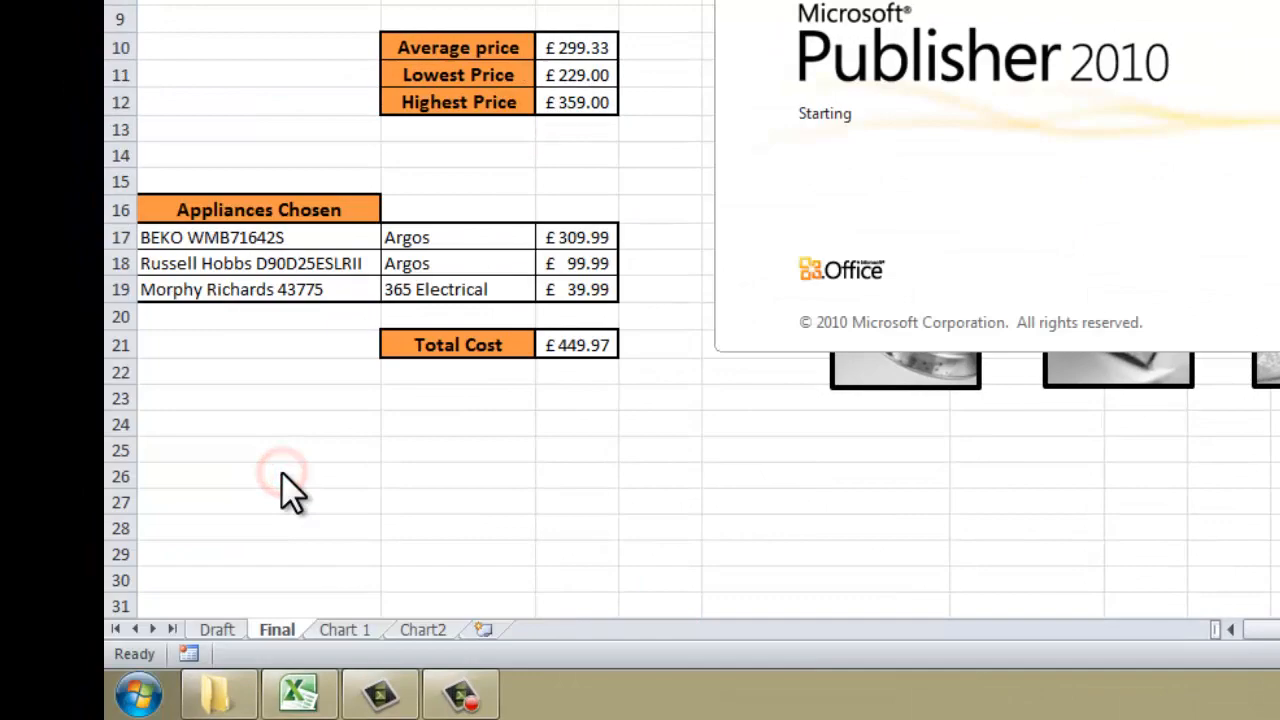
{"action": "left_click", "coordinate": [460, 692]}
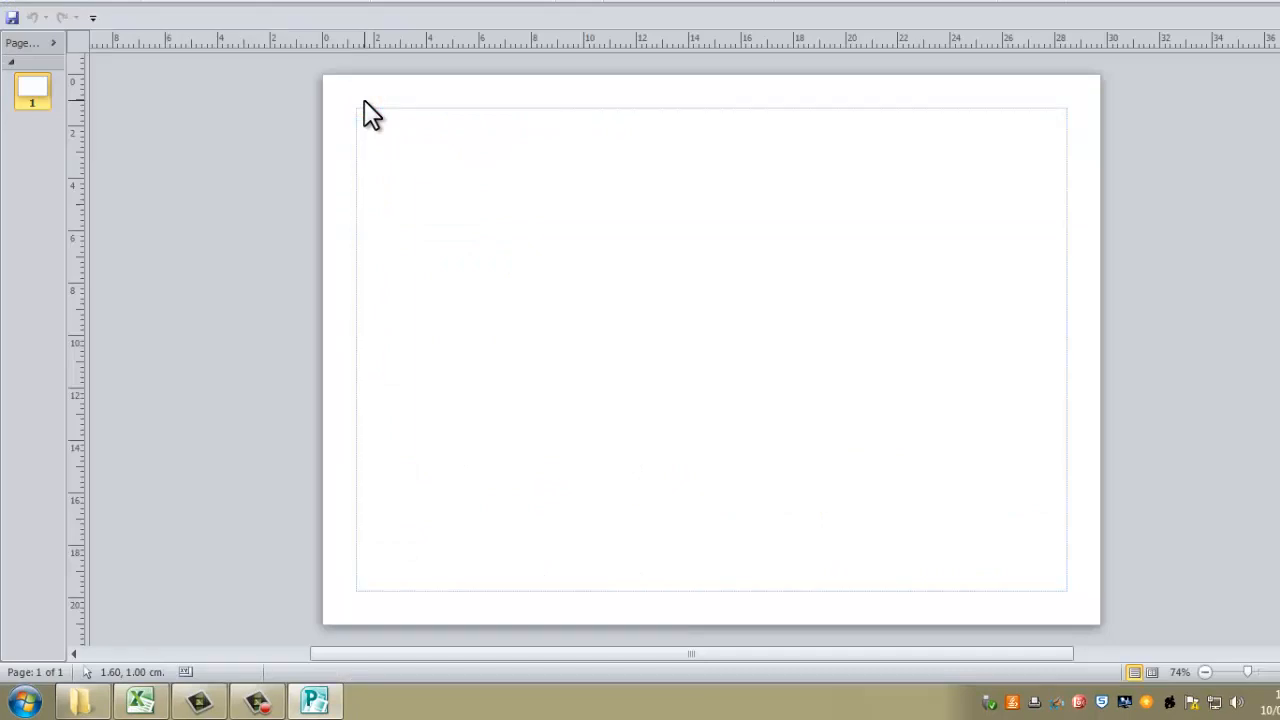
{"action": "mouse_move", "coordinate": [344, 130]}
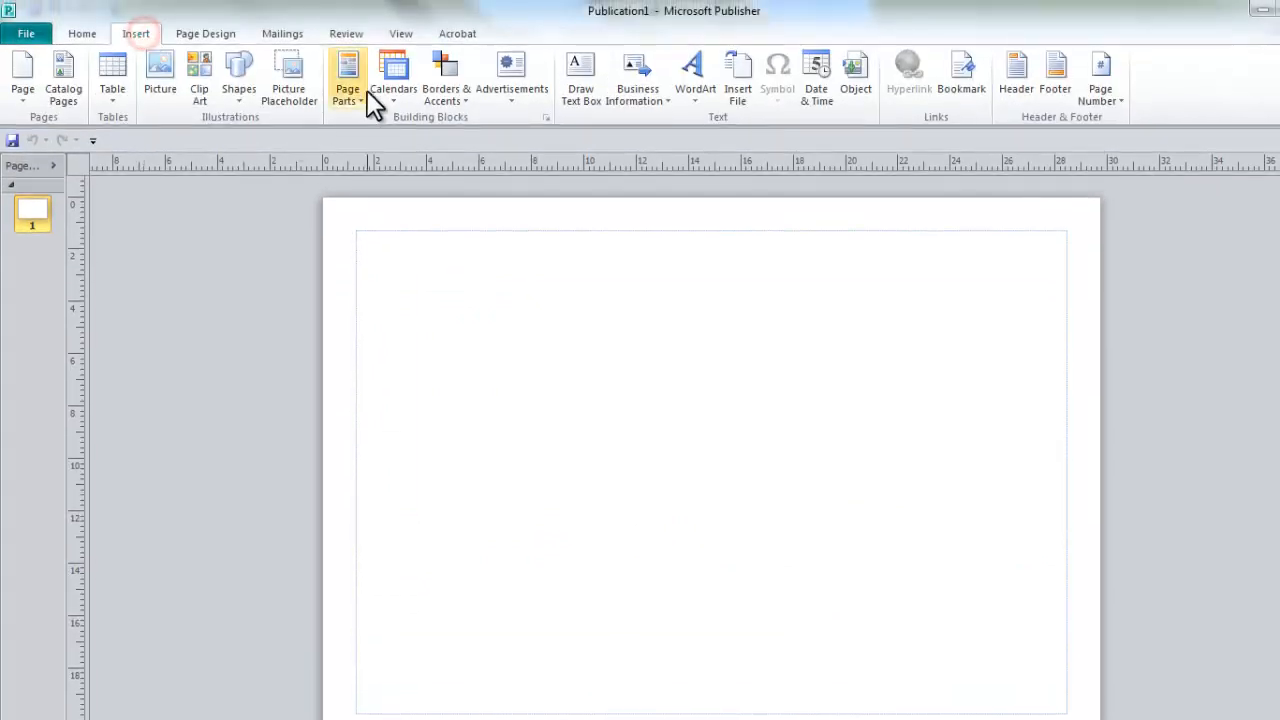
Add a page header reading 'Mr Cresswell' at the left and 'Spreadsheet Spell Check' at the right.
{"action": "left_click", "coordinate": [1016, 76]}
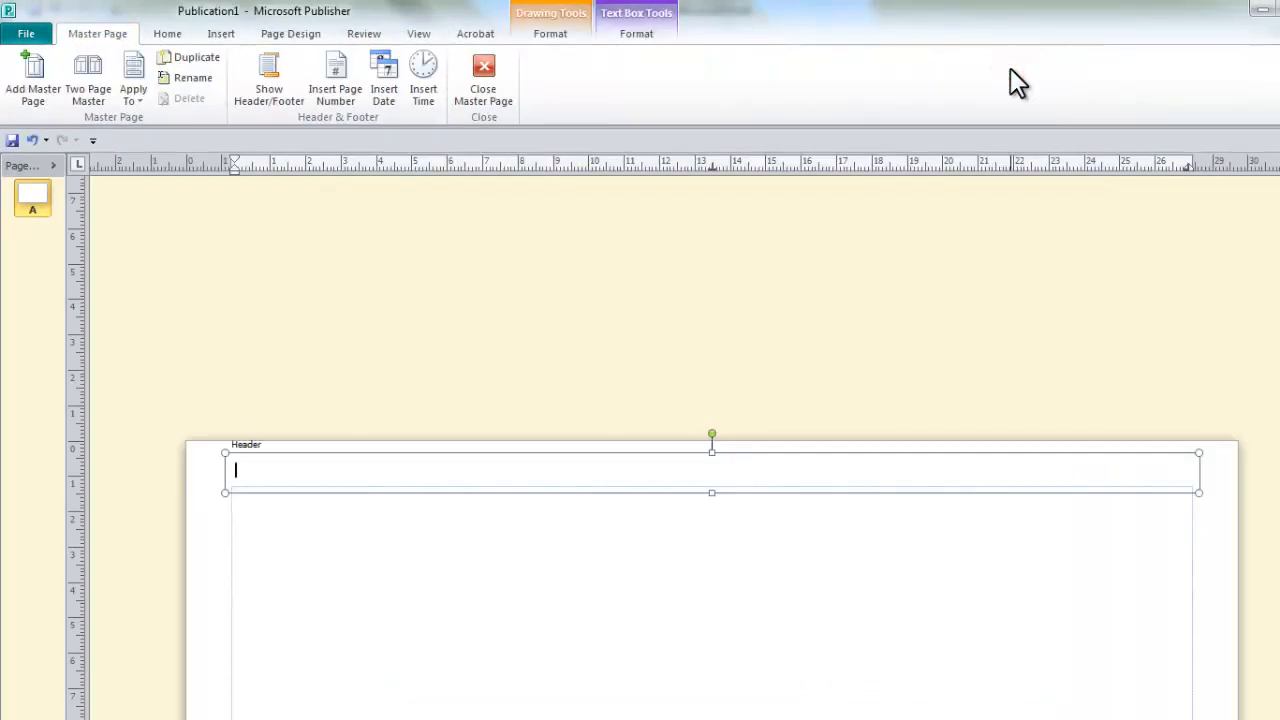
{"action": "type", "text": "M"}
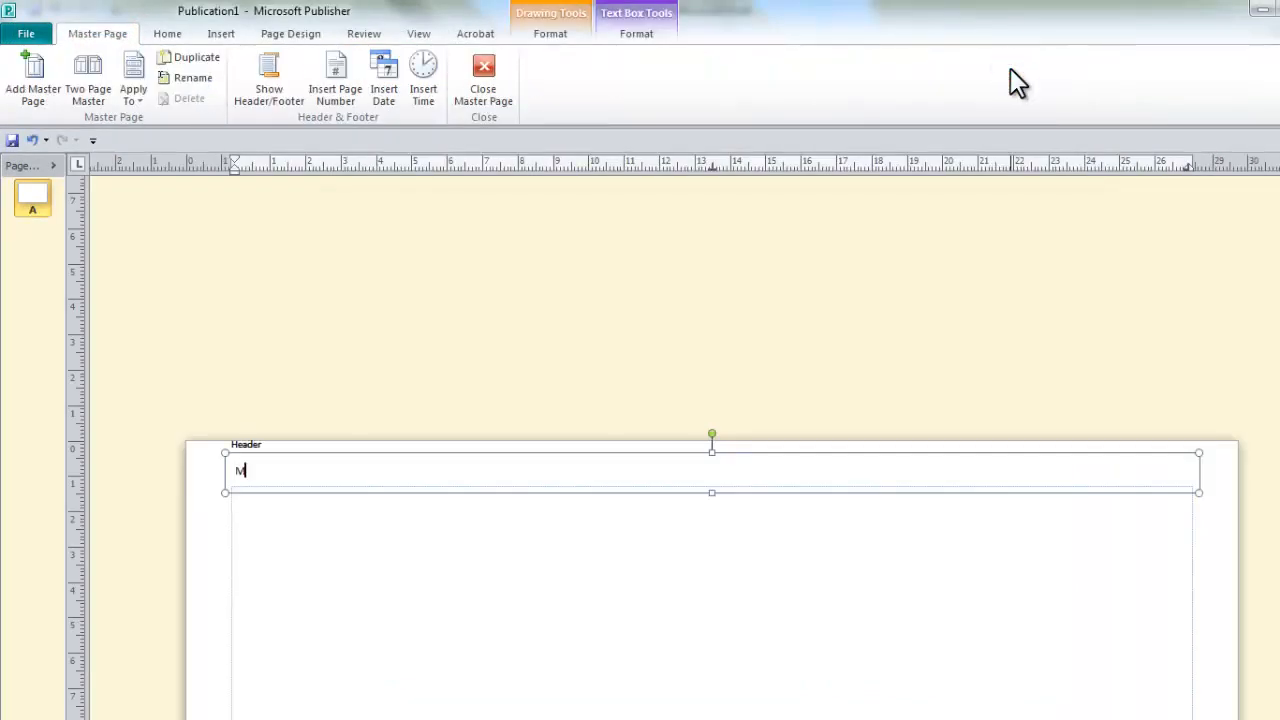
{"action": "type", "text": "r Cresswell"}
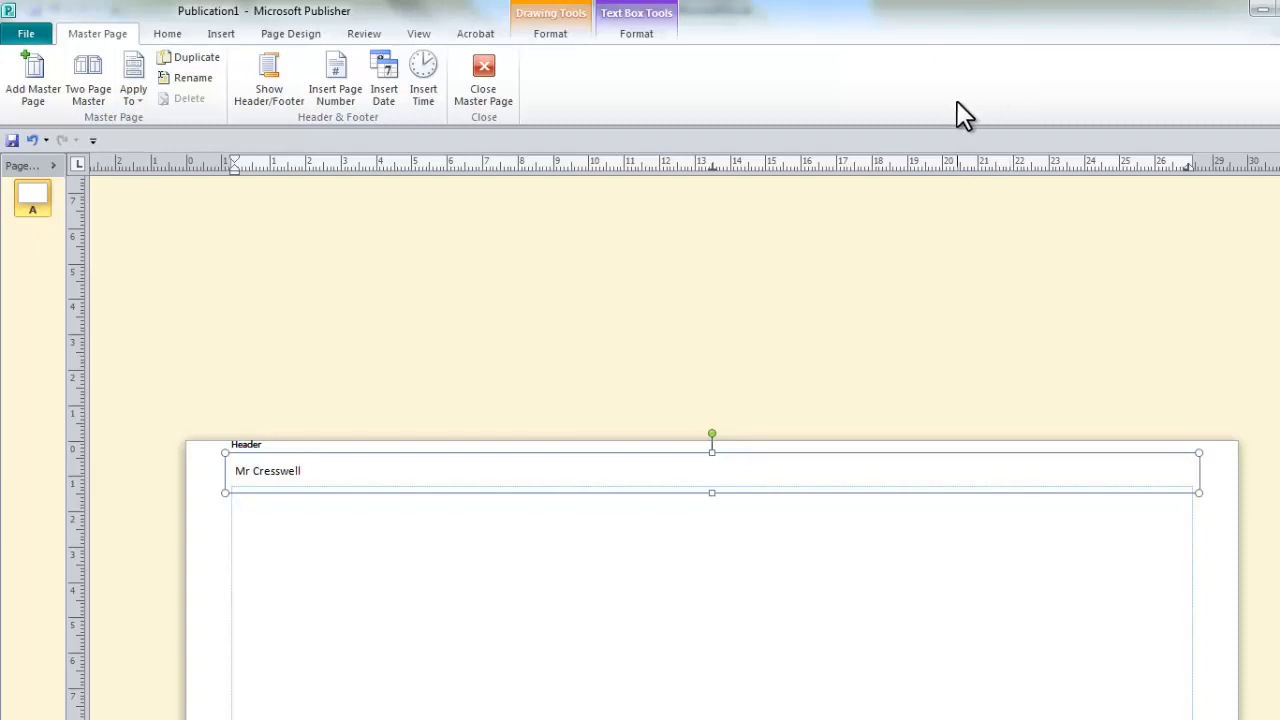
{"action": "type", "text": "Spreadshee"}
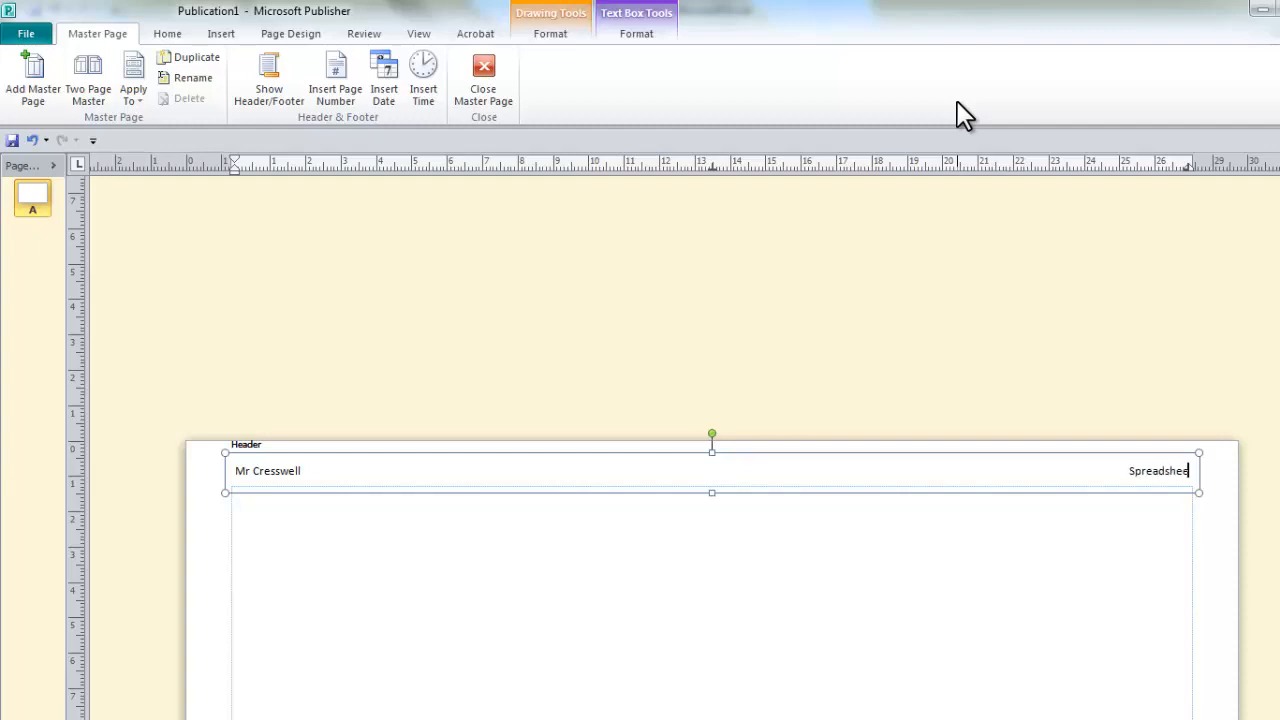
{"action": "type", "text": "Spreadsheet Spell C"}
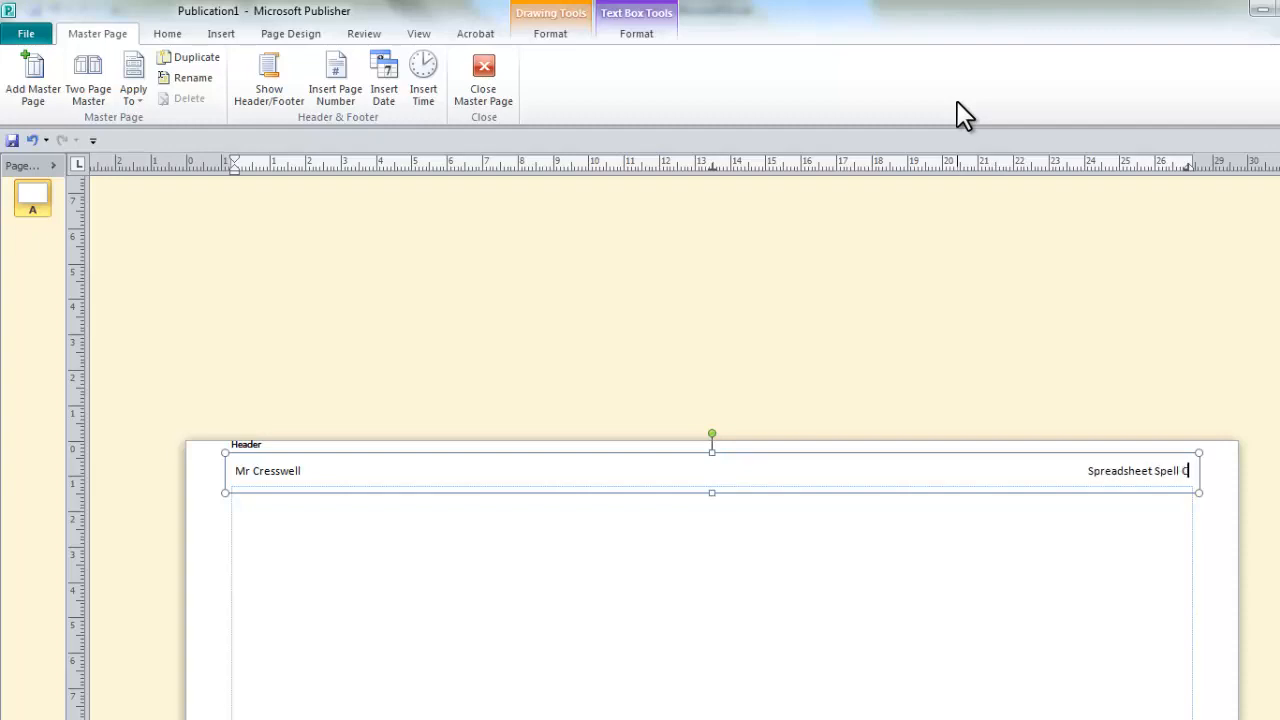
{"action": "type", "text": "heck"}
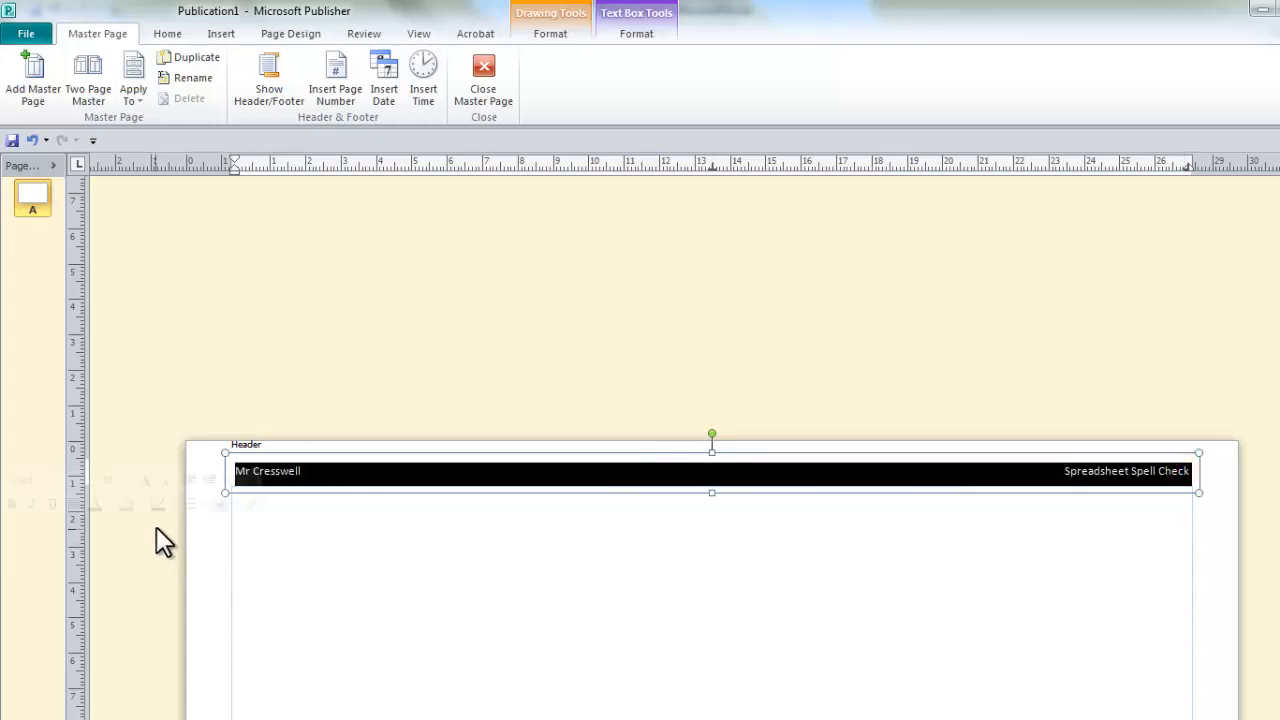
Make the header text larger and bold.
{"action": "left_click", "coordinate": [166, 32]}
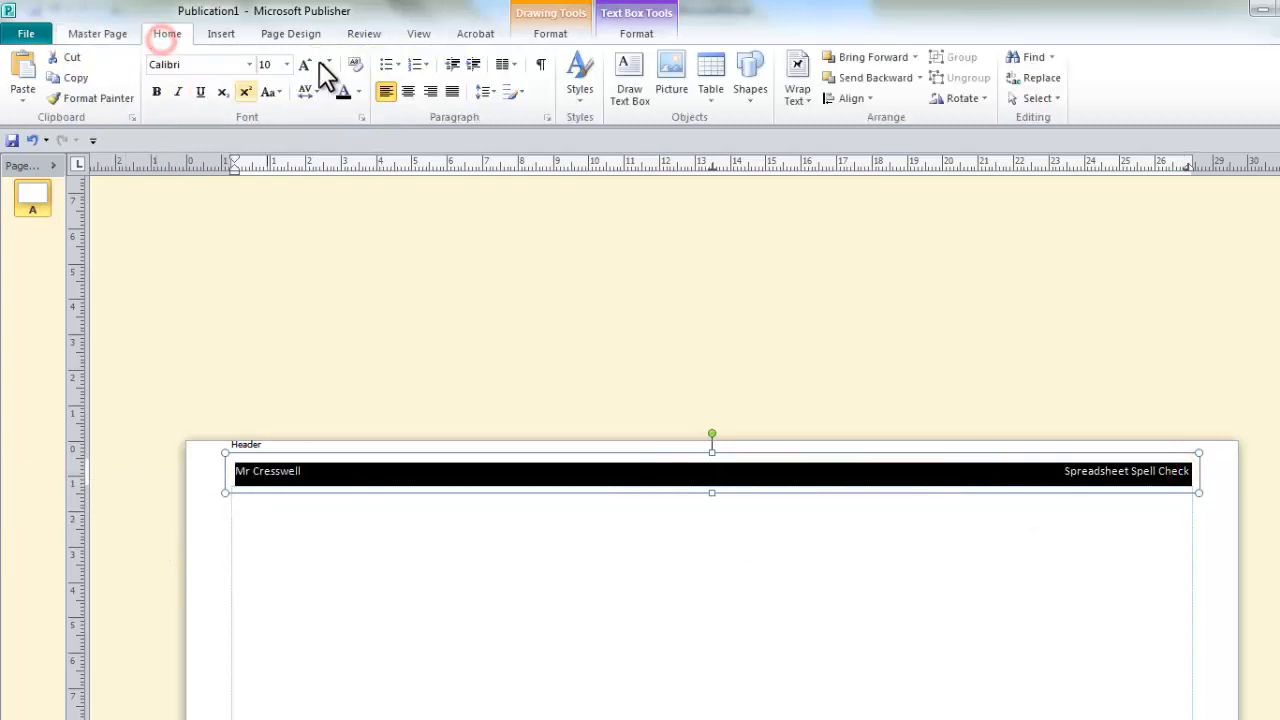
{"action": "left_click", "coordinate": [304, 64]}
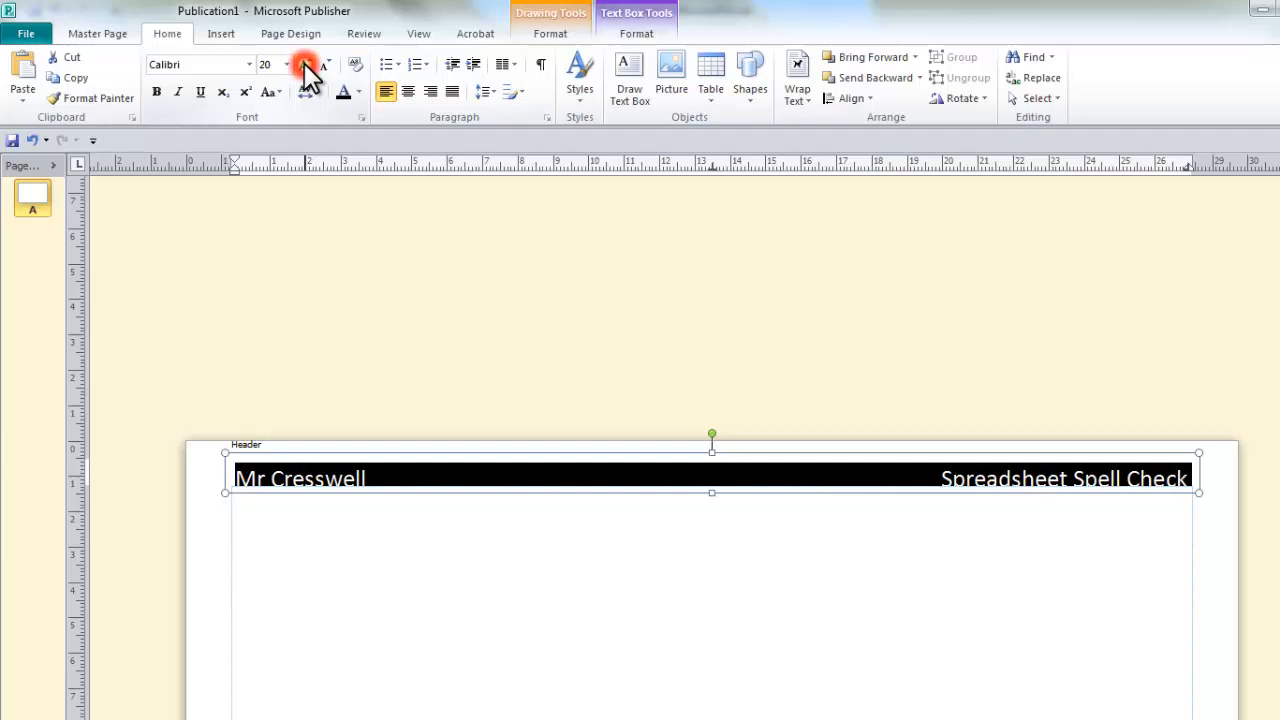
{"action": "left_click", "coordinate": [156, 92]}
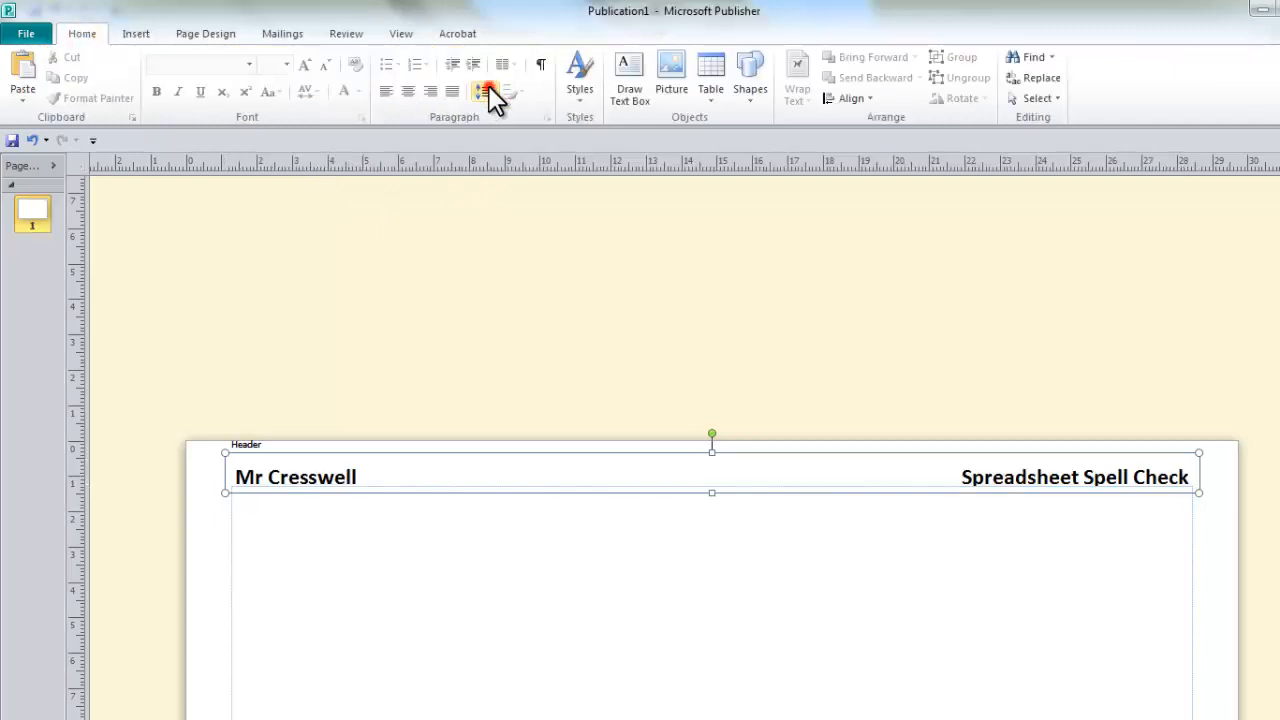
{"action": "mouse_move", "coordinate": [488, 92]}
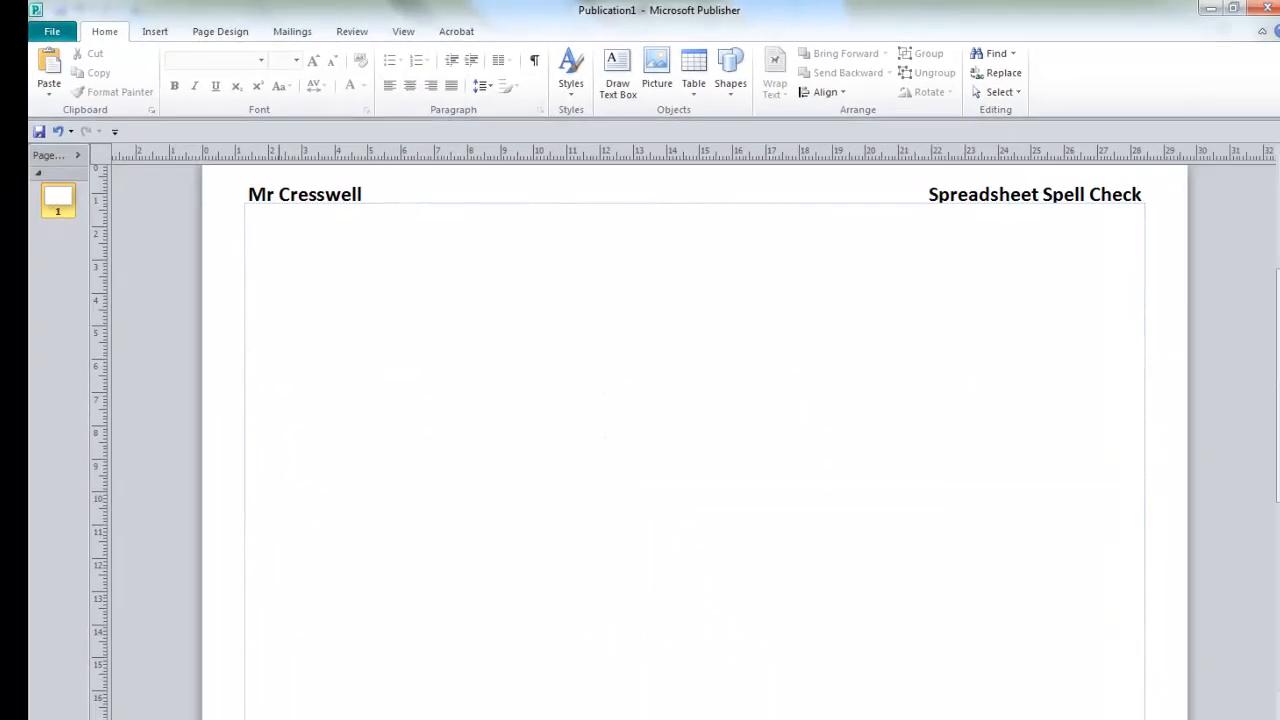
Switch to the appliance price spreadsheet and start a spell check of the whole sheet with F7.
{"action": "left_click", "coordinate": [182, 704]}
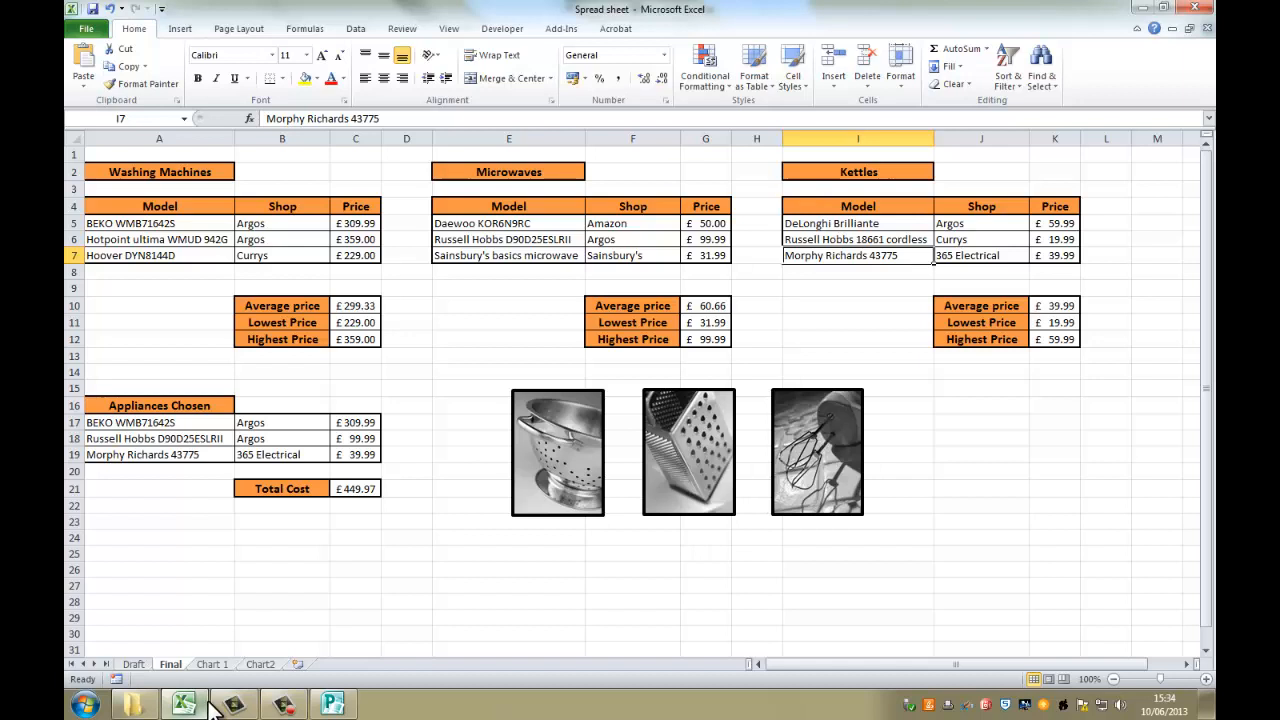
{"action": "key", "text": "f7"}
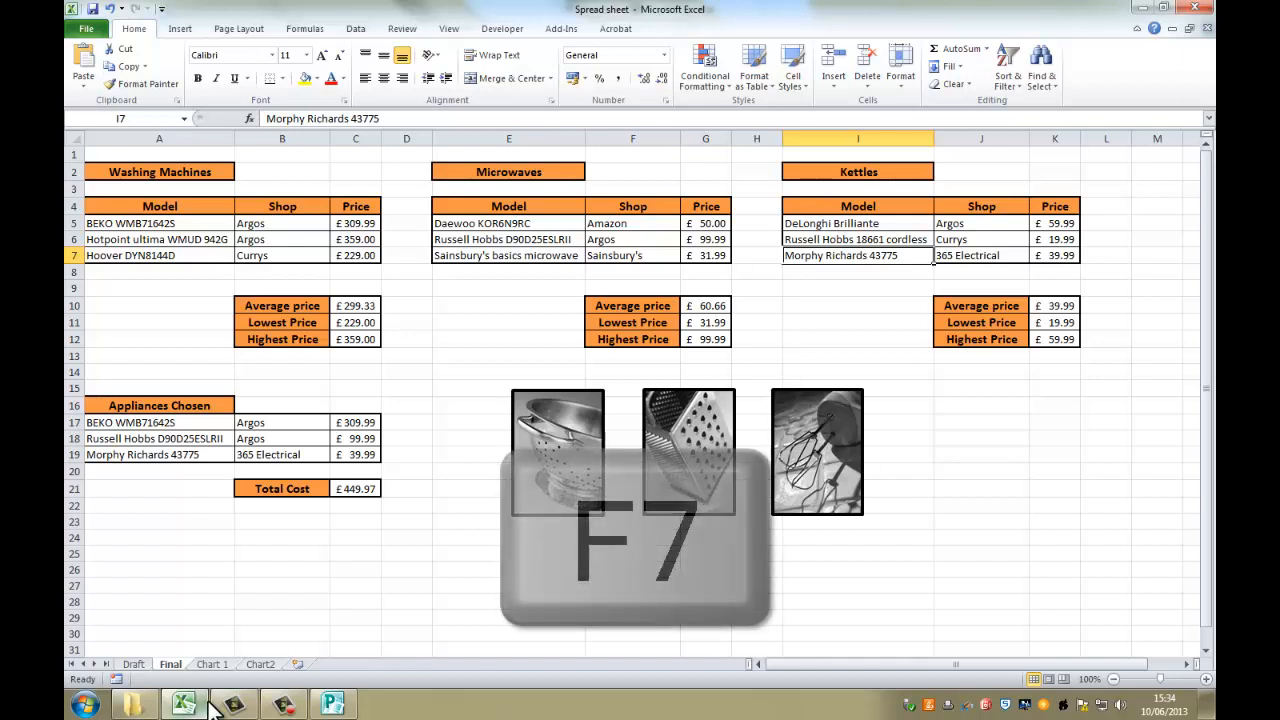
{"action": "key", "text": "f7"}
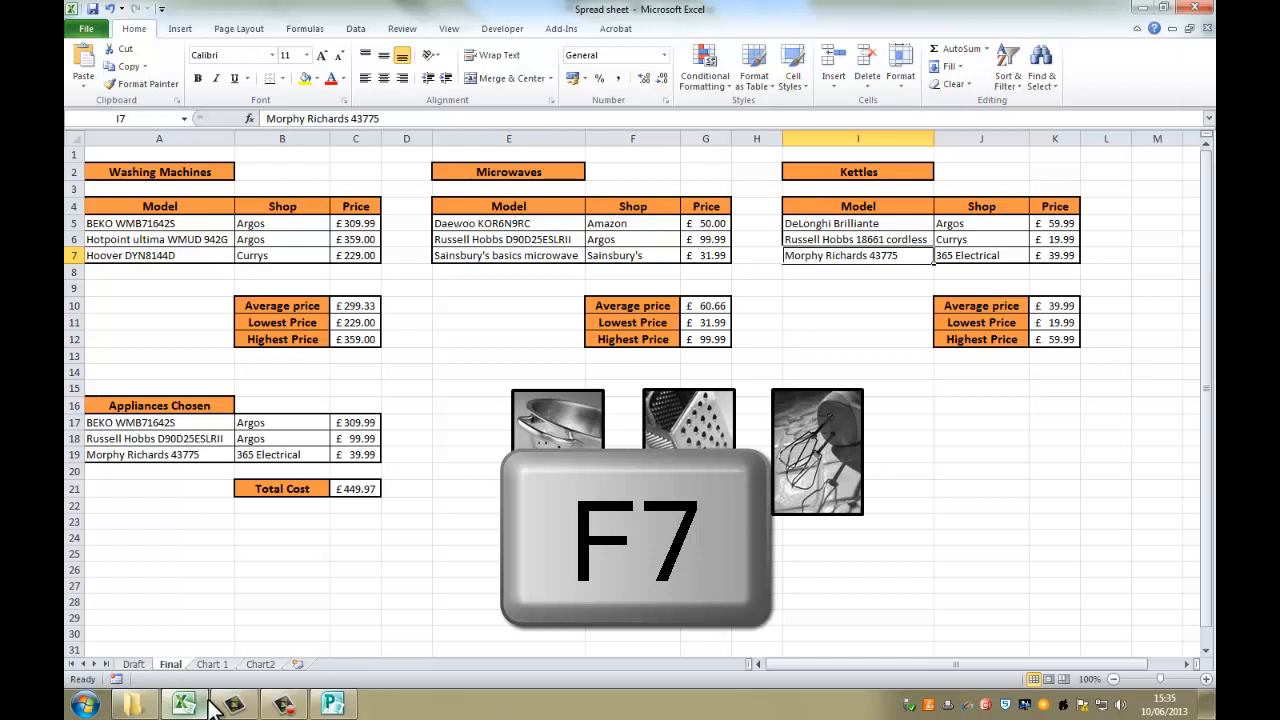
{"action": "key", "text": "f7"}
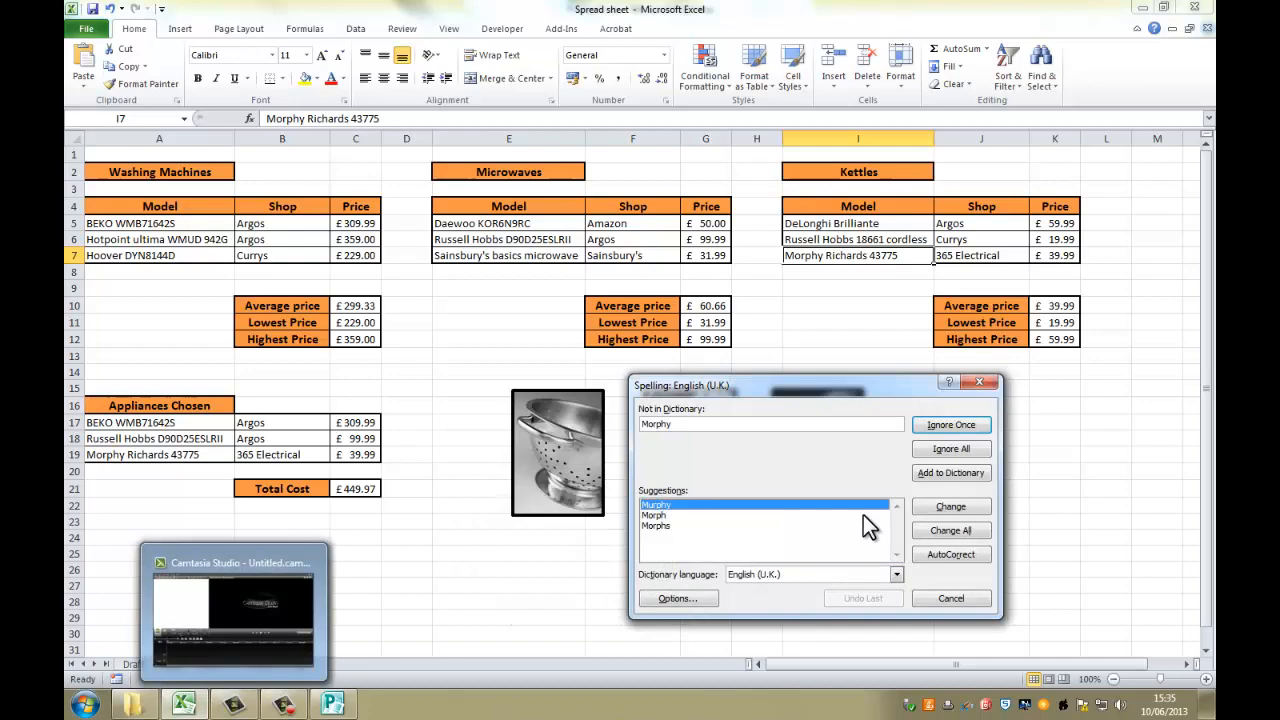
{"action": "mouse_move", "coordinate": [664, 516]}
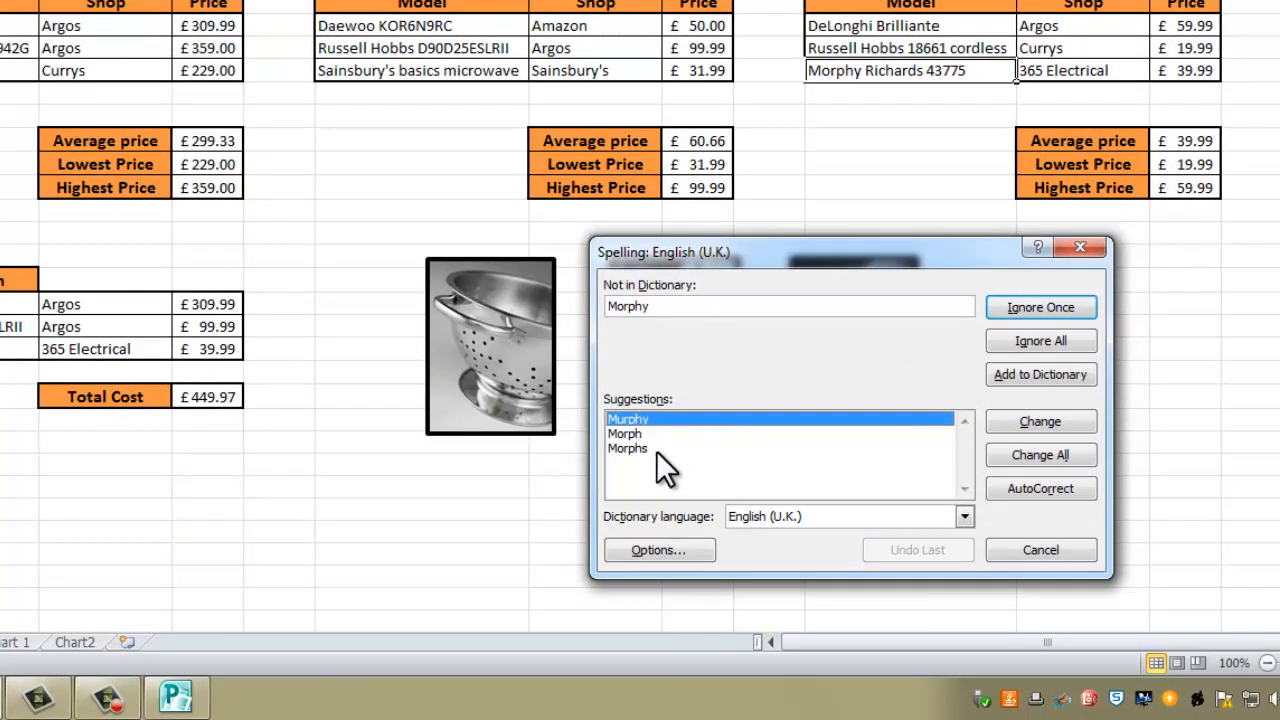
{"action": "mouse_move", "coordinate": [1040, 340]}
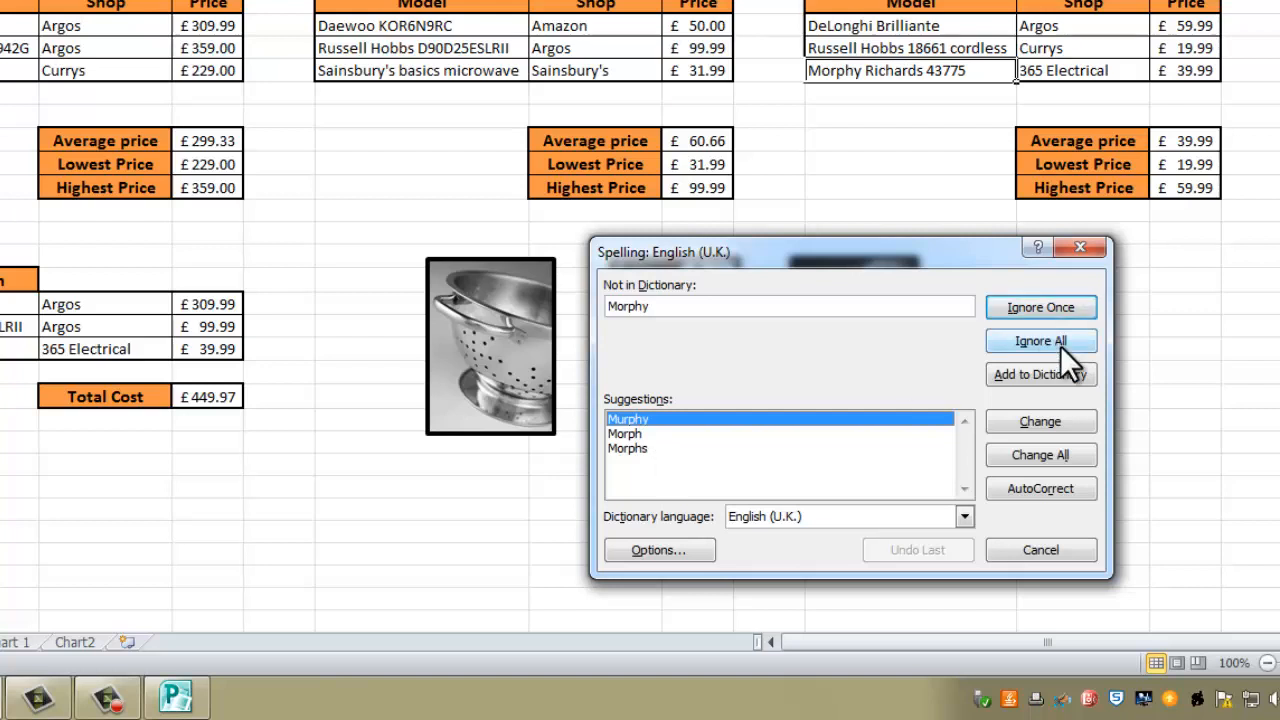
Ignore all occurrences of Morphy and Currys, continuing from the beginning until the check completes.
{"action": "left_click", "coordinate": [1040, 340]}
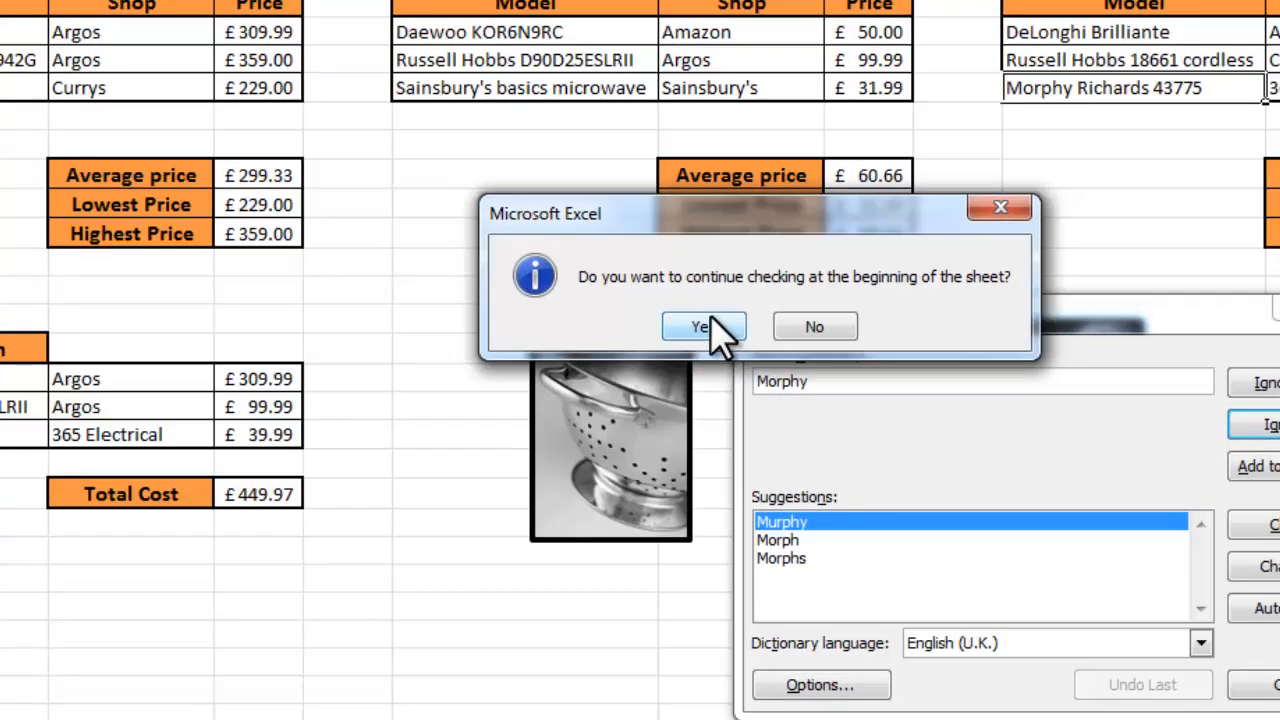
{"action": "left_click", "coordinate": [704, 326]}
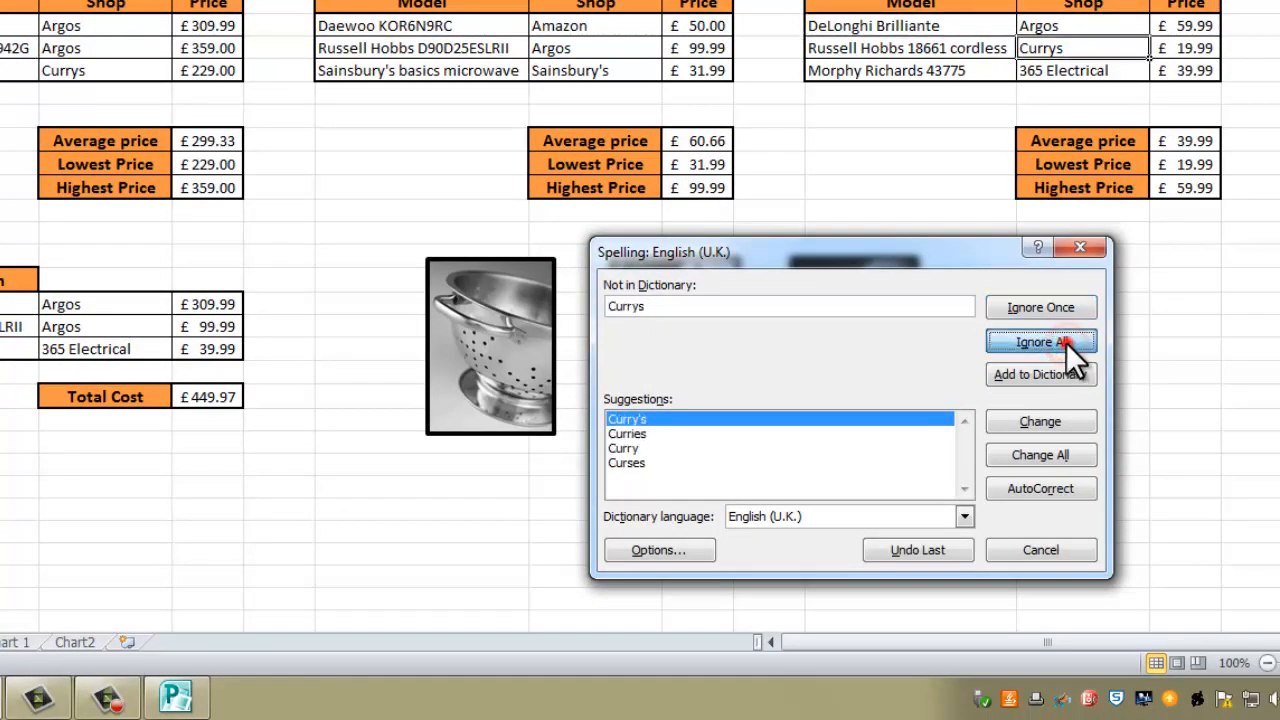
{"action": "left_click", "coordinate": [1040, 342]}
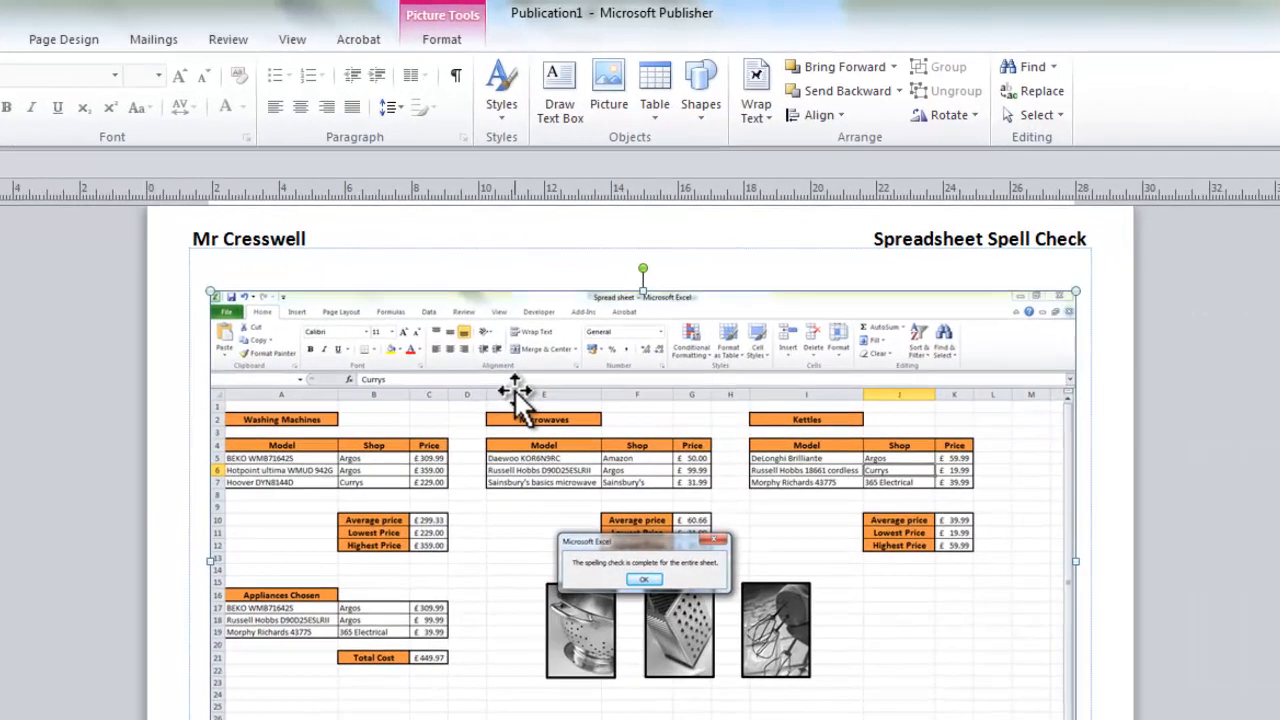
Bring up the Picture Border choices for the pasted spell-check screenshot.
{"action": "left_click", "coordinate": [442, 40]}
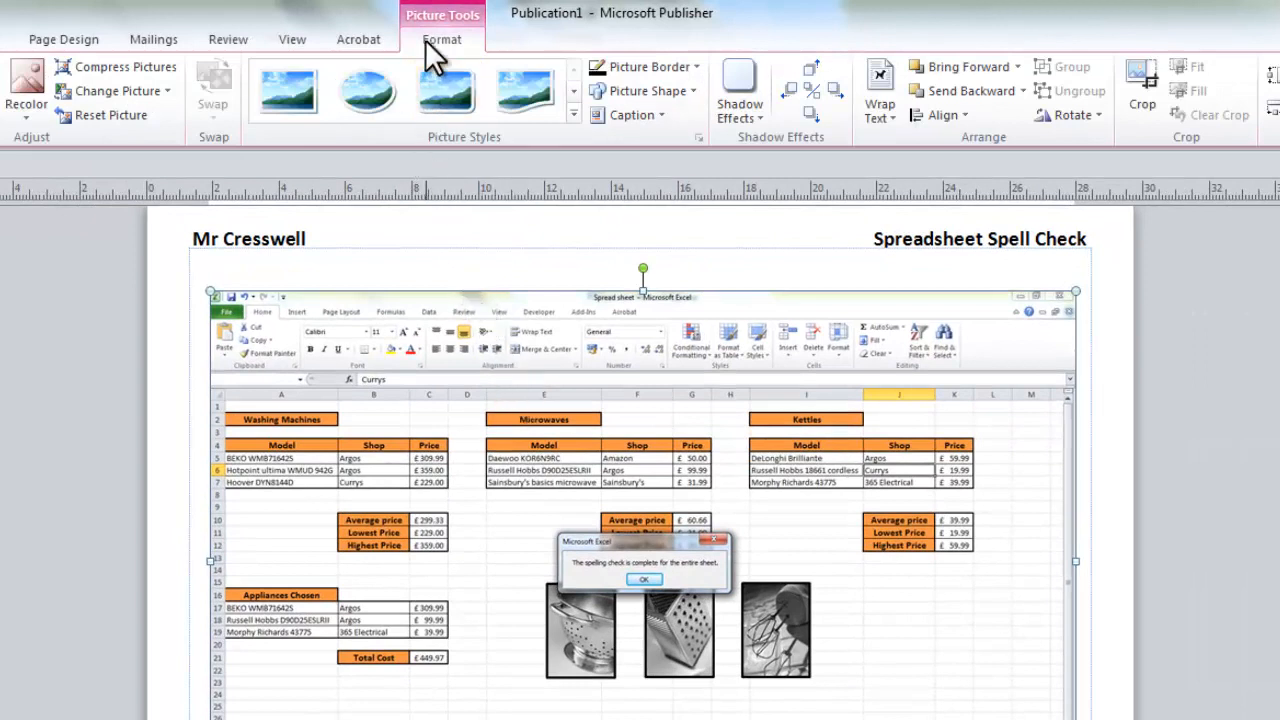
{"action": "mouse_move", "coordinate": [600, 84]}
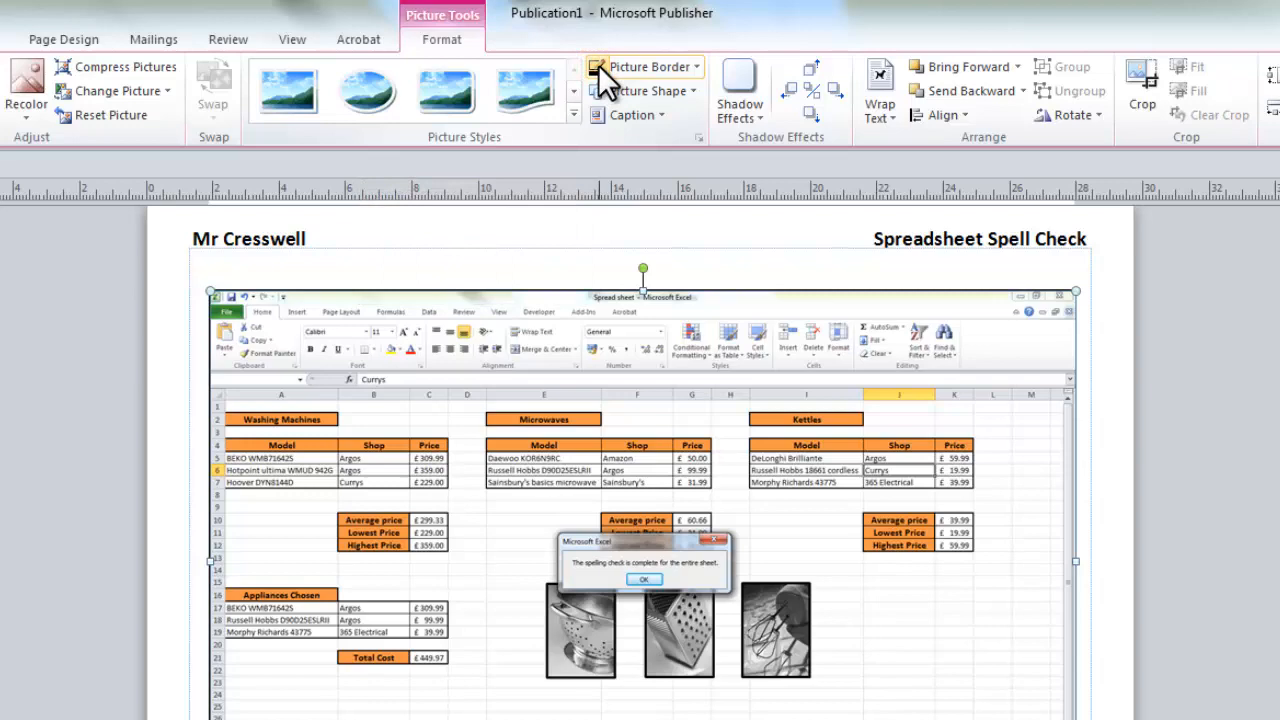
{"action": "left_click", "coordinate": [686, 66]}
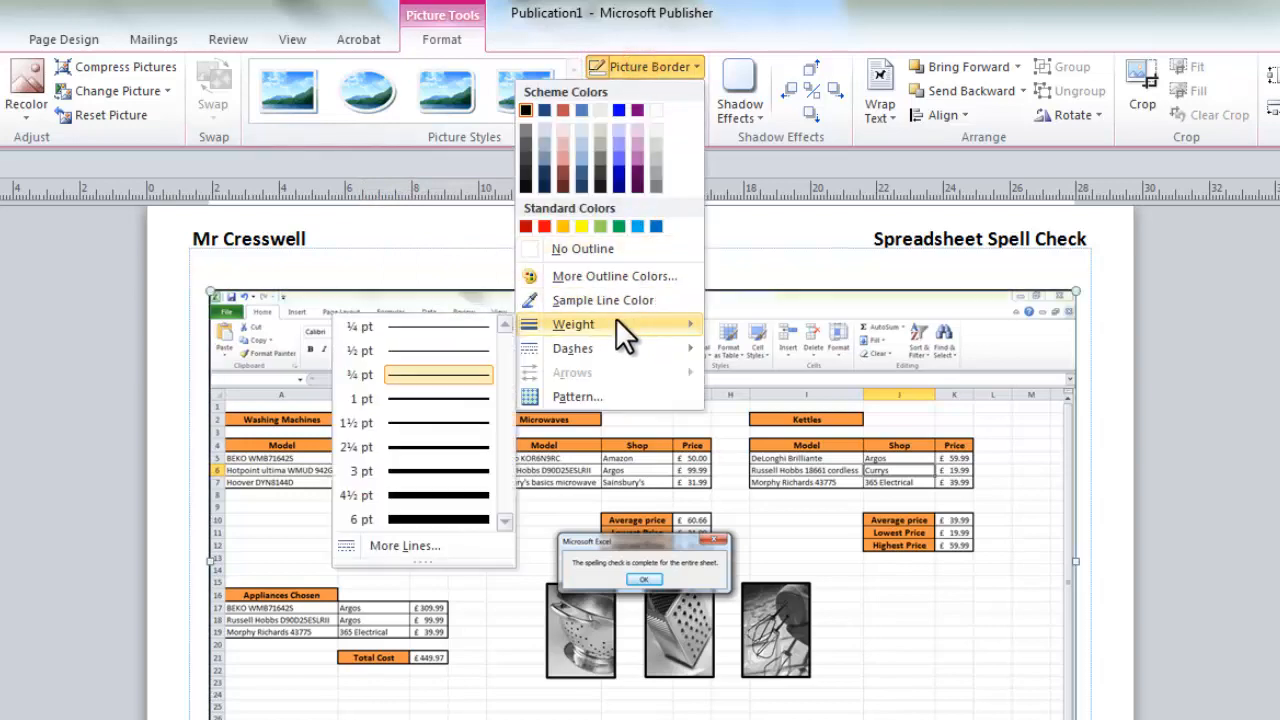
{"action": "mouse_move", "coordinate": [436, 510]}
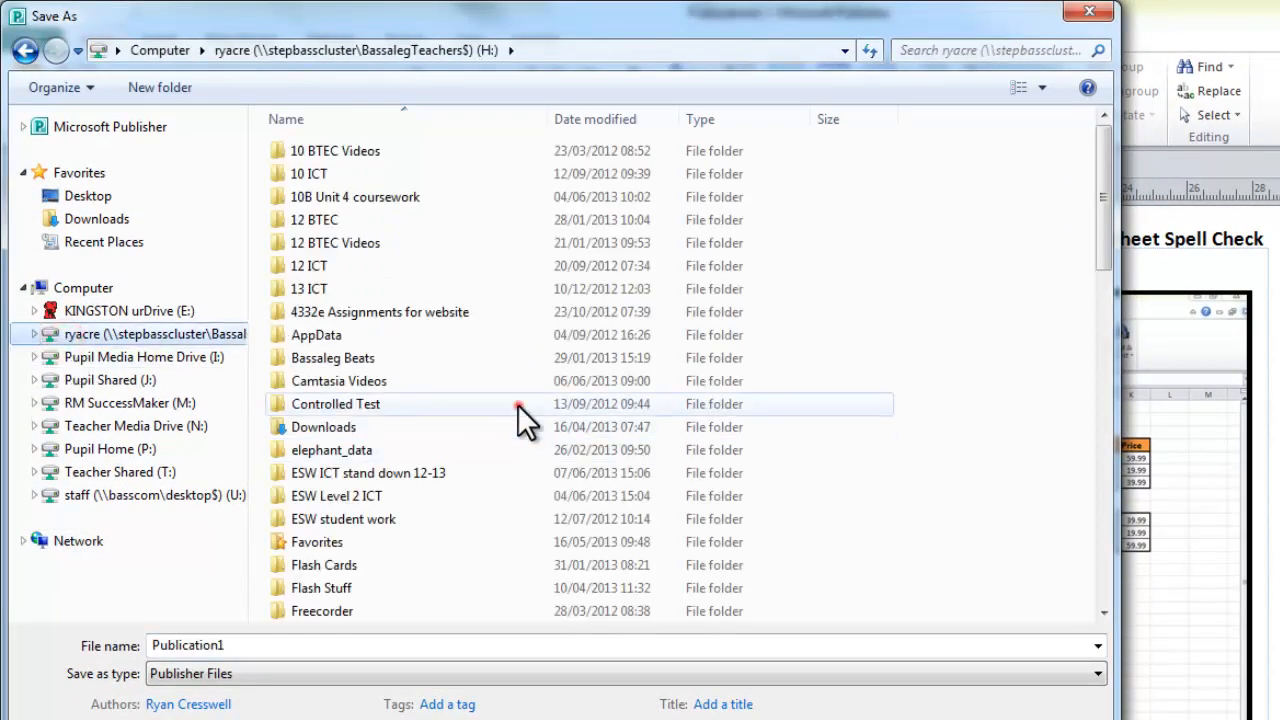
Navigate the save dialog to Level 2 ESW ICT > Activity 1 > Spreadsheet and pick 'Spreadsheet screen shots' as the name.
{"action": "scroll", "scroll_direction": "down", "scroll_amount": 3}
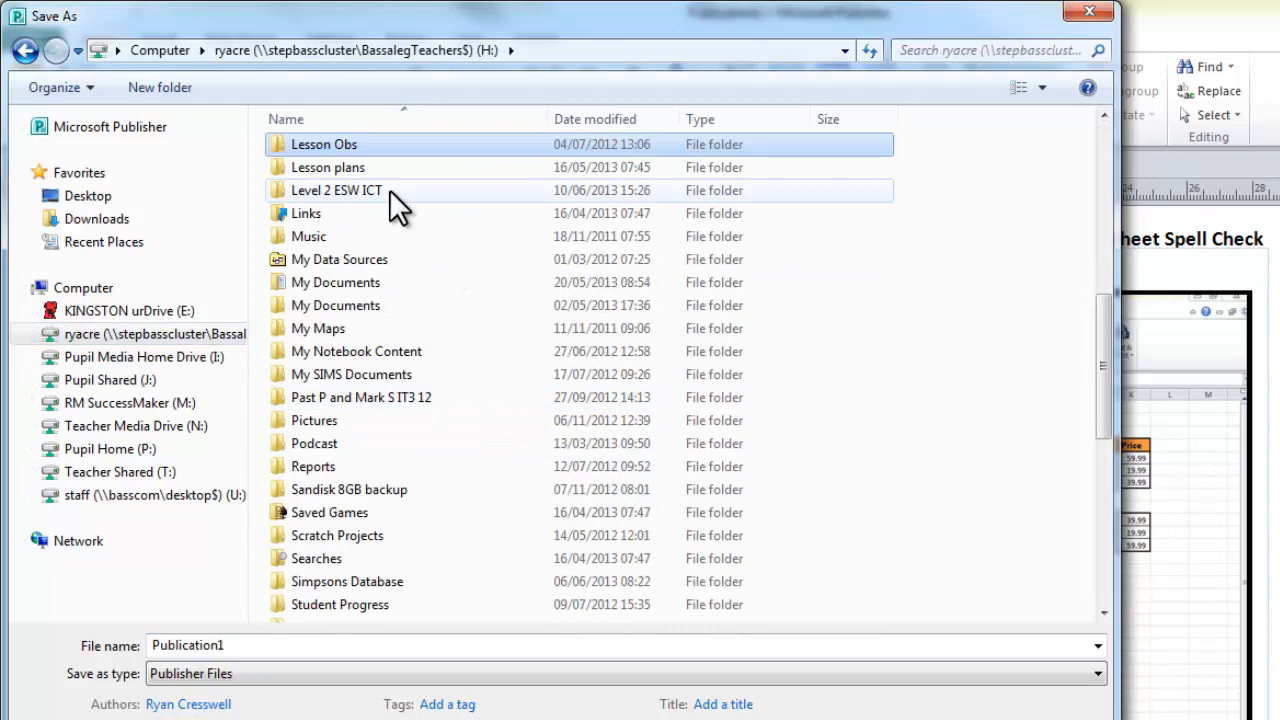
{"action": "double_click", "coordinate": [336, 190]}
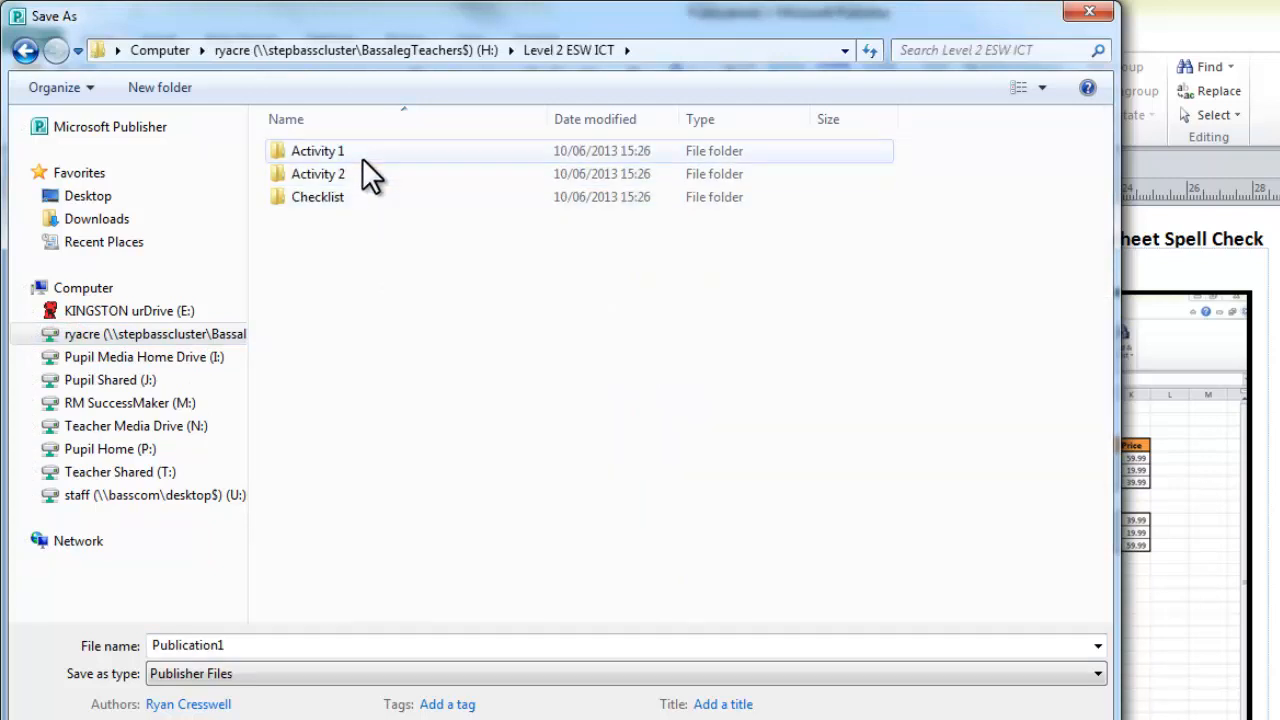
{"action": "double_click", "coordinate": [316, 150]}
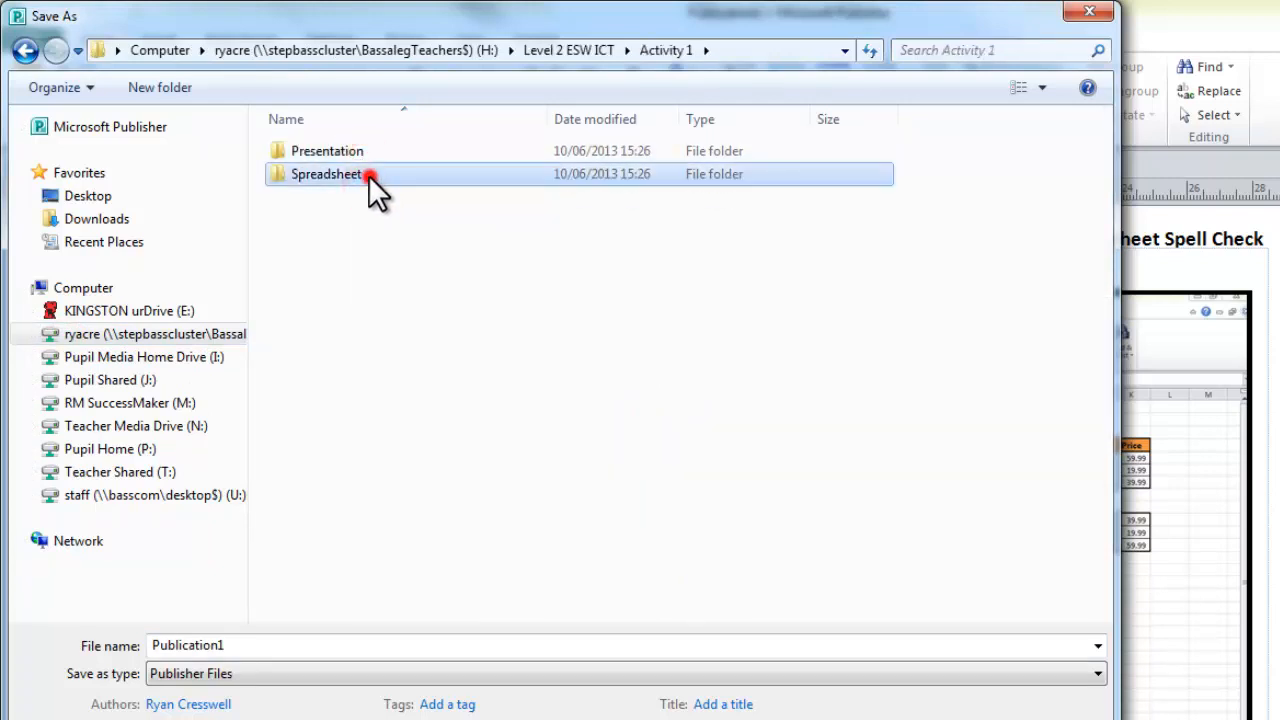
{"action": "double_click", "coordinate": [326, 172]}
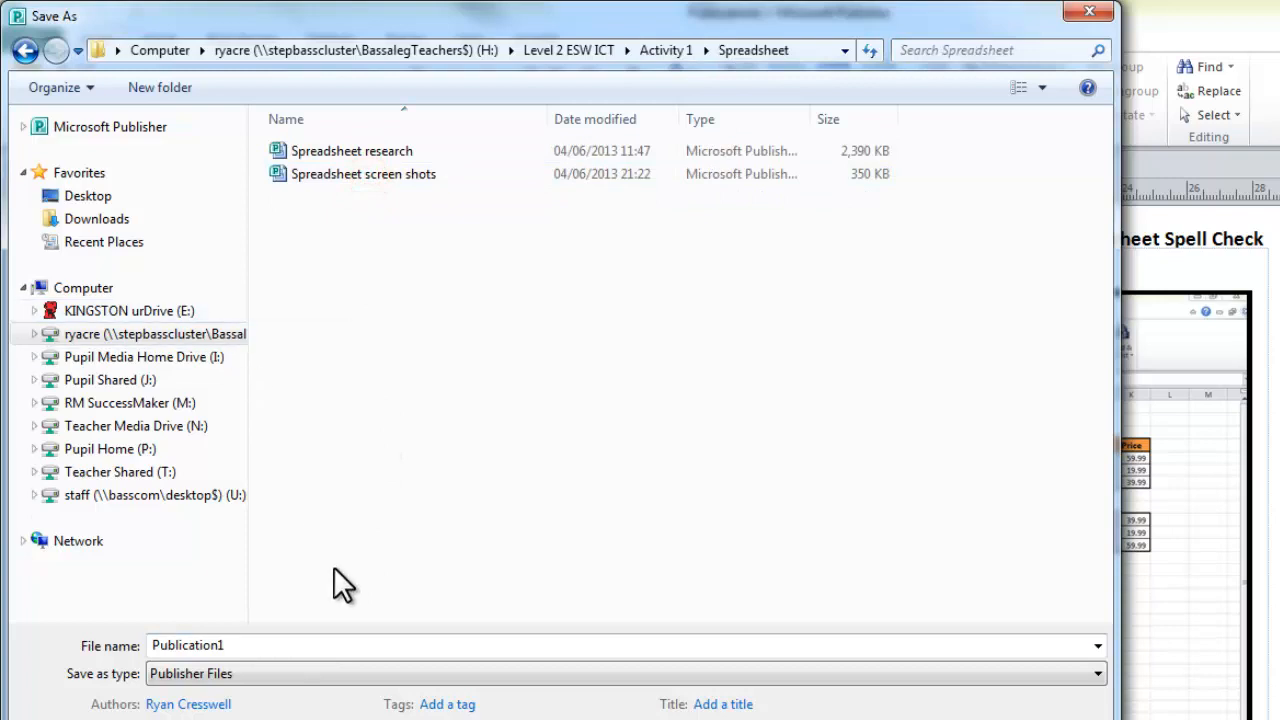
{"action": "left_click", "coordinate": [364, 172]}
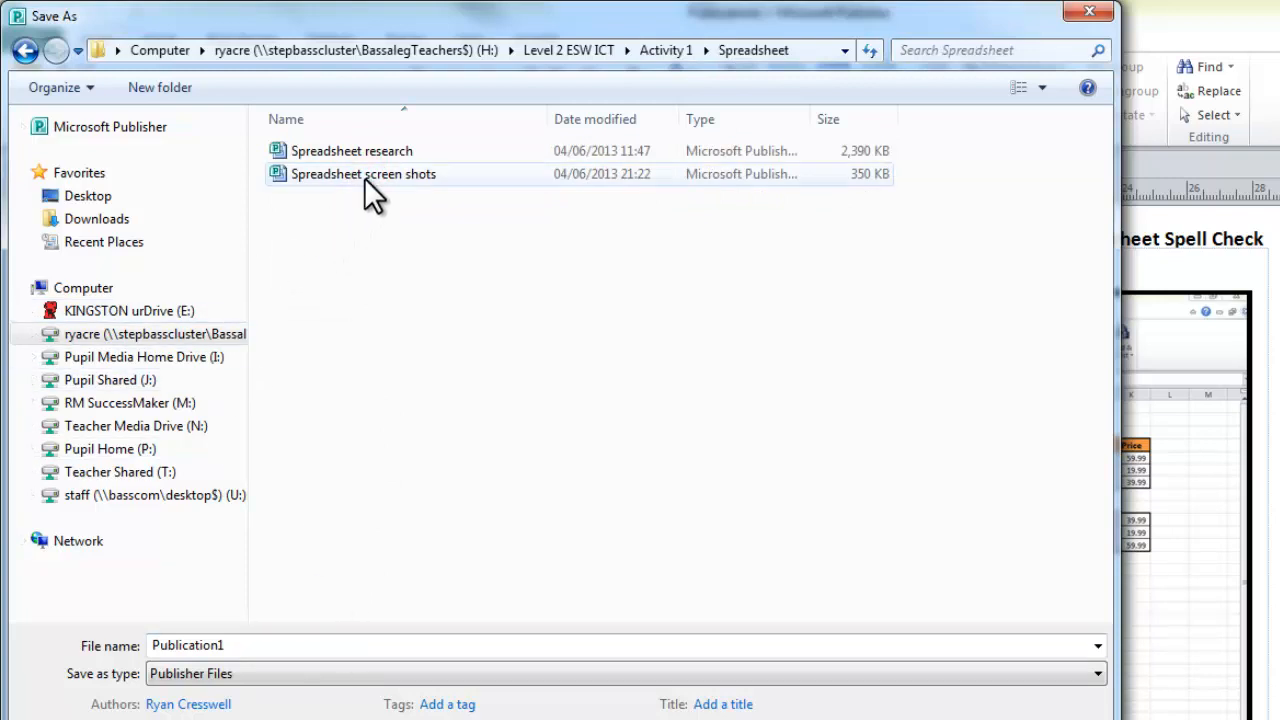